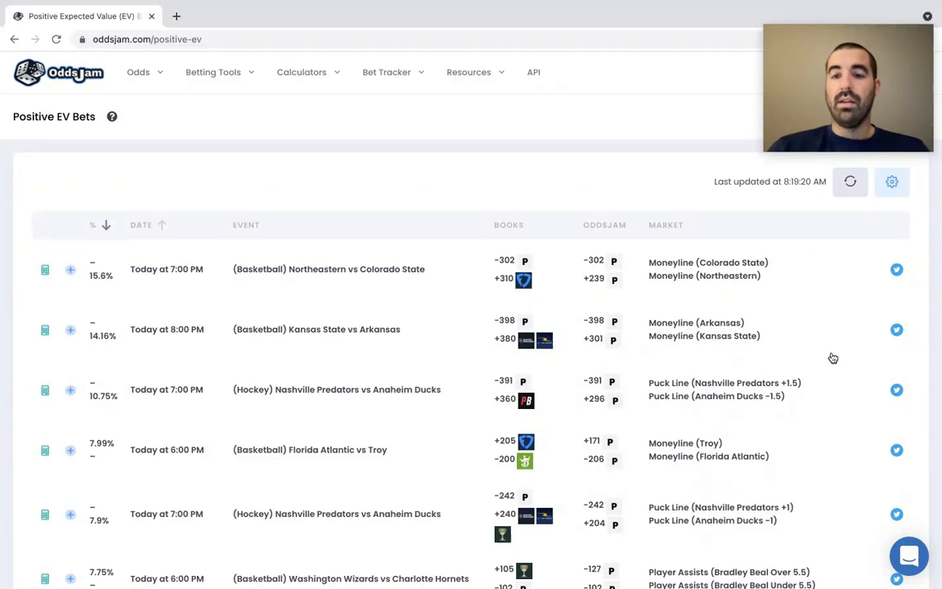
{"action": "mouse_move", "coordinate": [795, 341]}
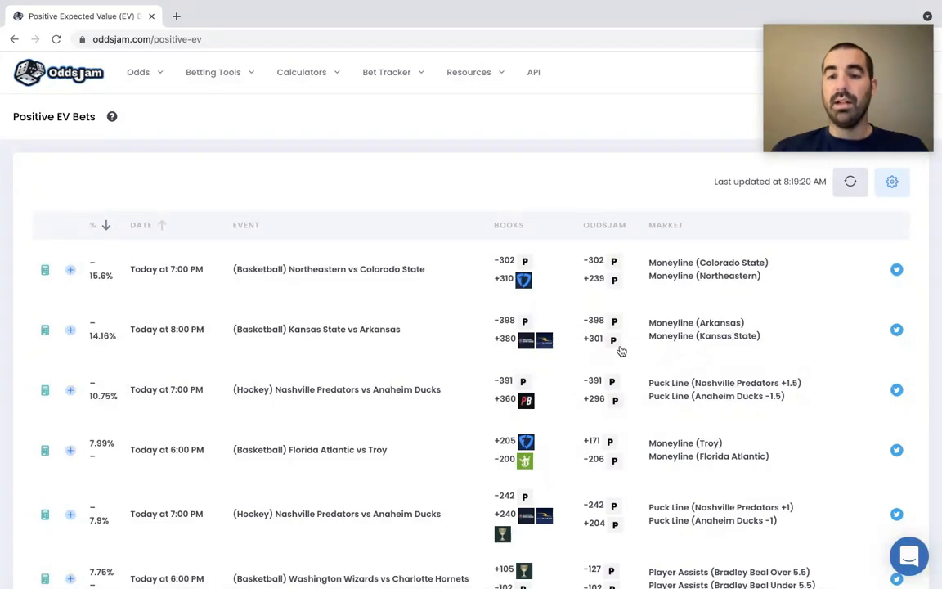
{"action": "mouse_move", "coordinate": [654, 351]}
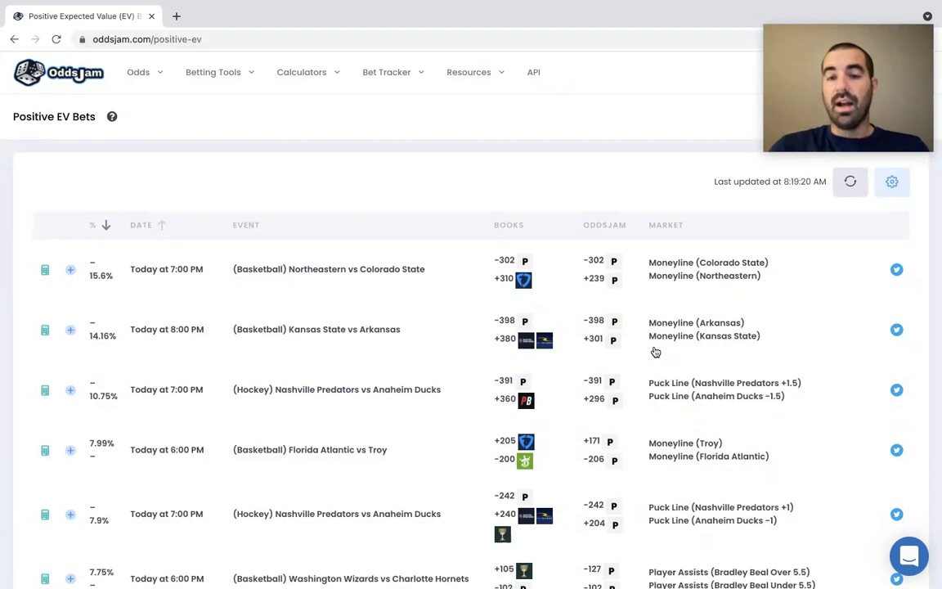
{"action": "mouse_move", "coordinate": [638, 342]}
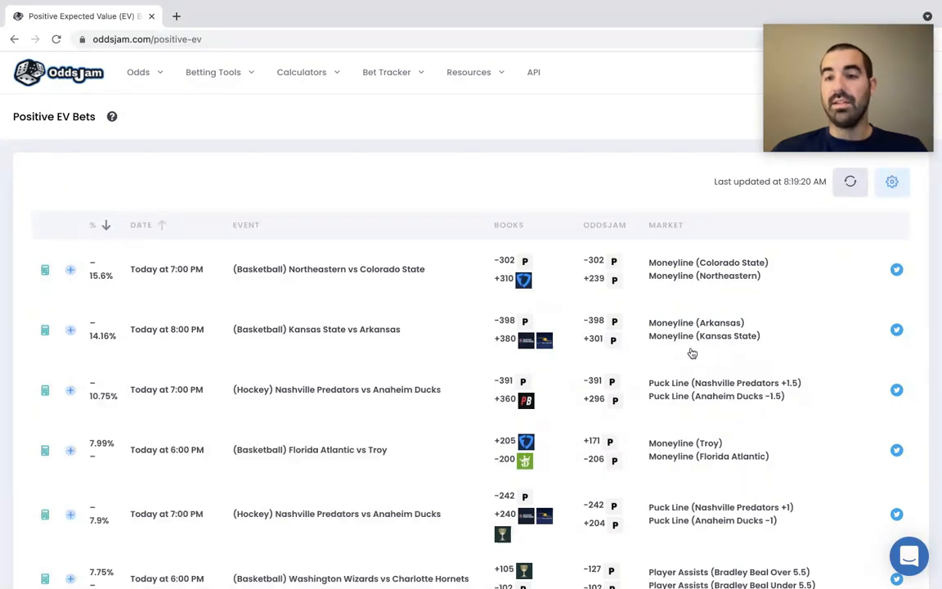
{"action": "mouse_move", "coordinate": [543, 340]}
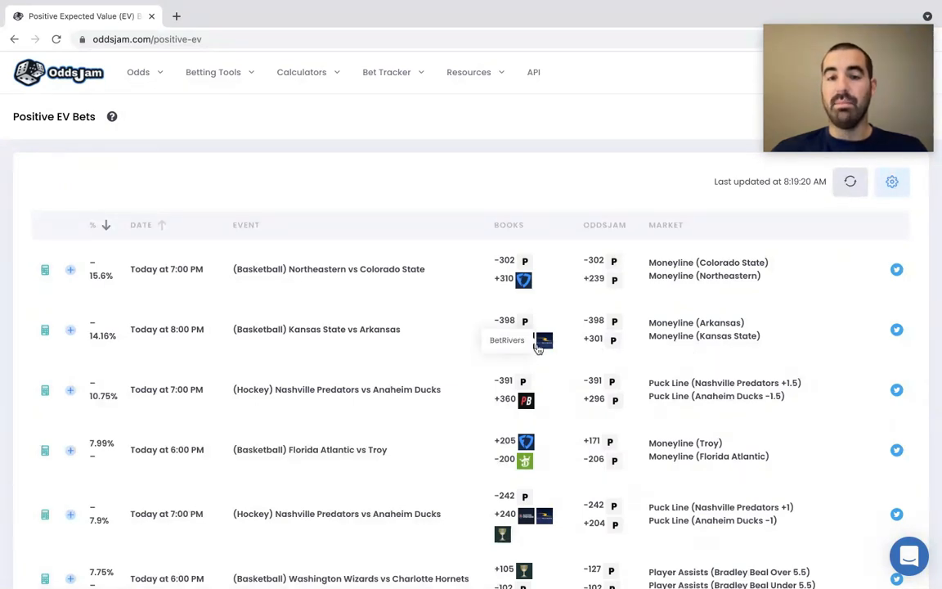
{"action": "mouse_move", "coordinate": [517, 353]}
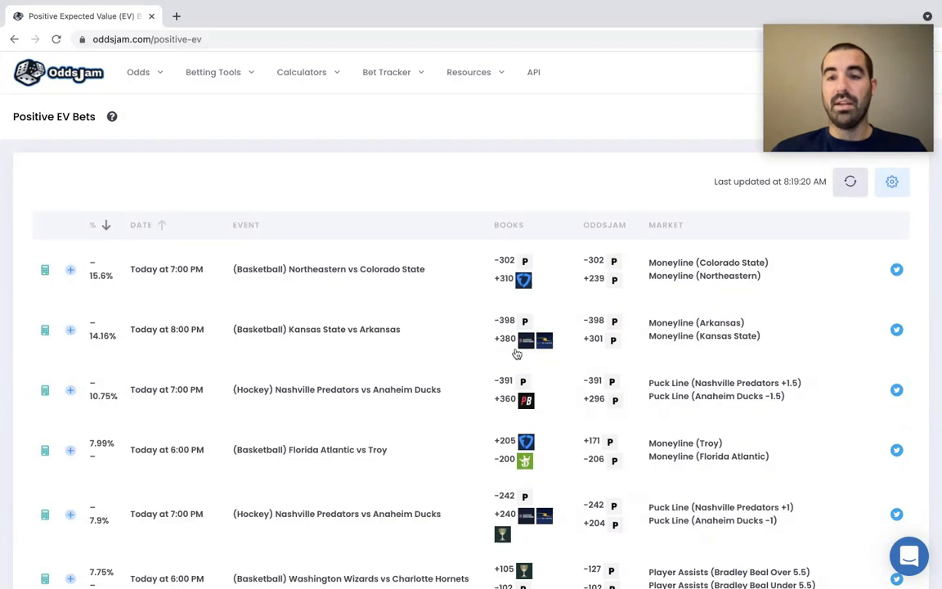
{"action": "mouse_move", "coordinate": [642, 368]}
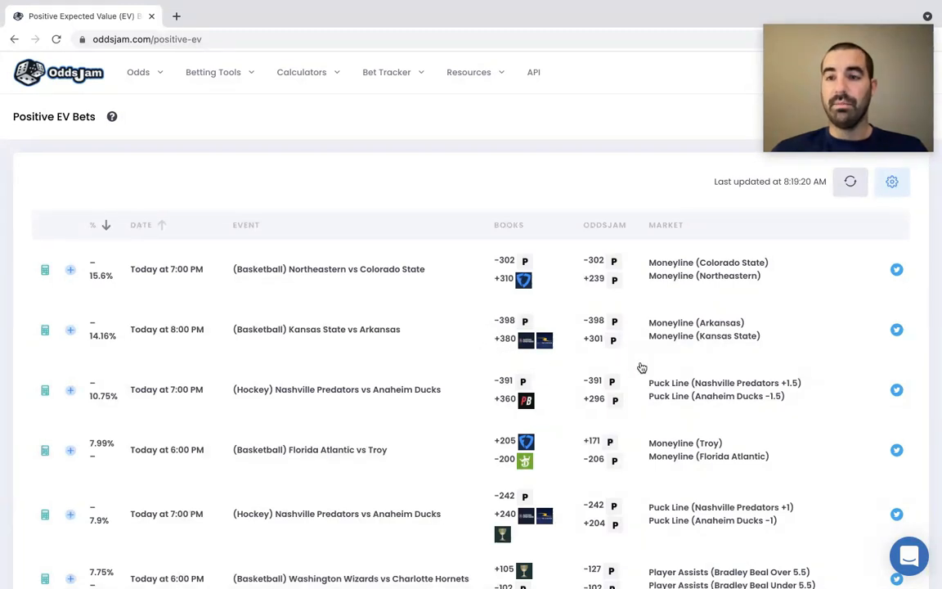
{"action": "mouse_move", "coordinate": [628, 330]}
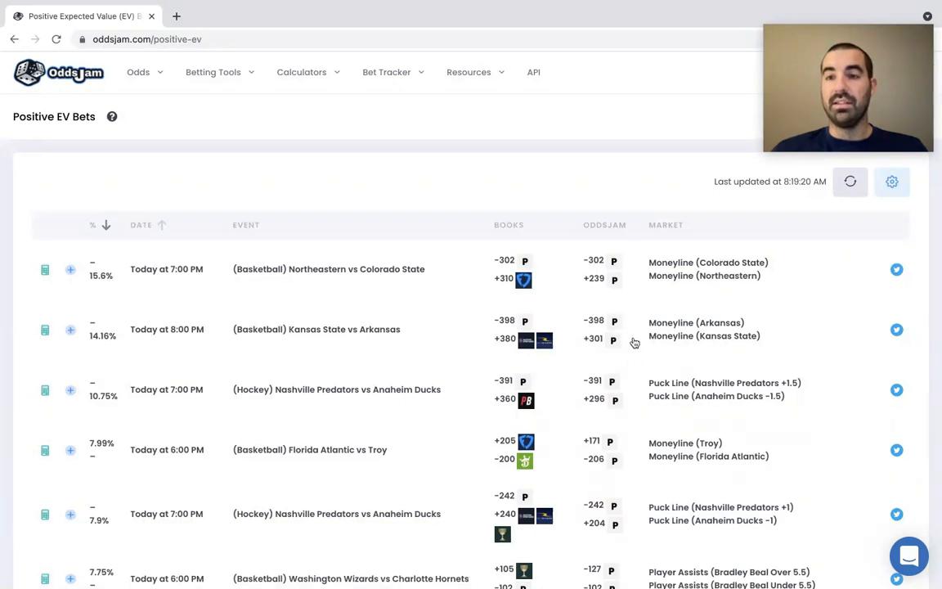
{"action": "mouse_move", "coordinate": [623, 341]}
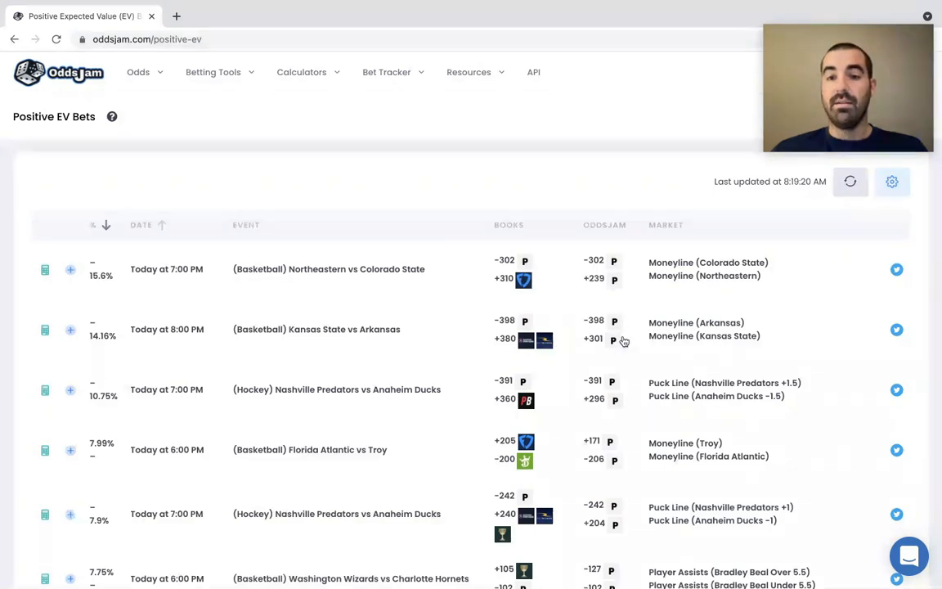
{"action": "mouse_move", "coordinate": [615, 320]}
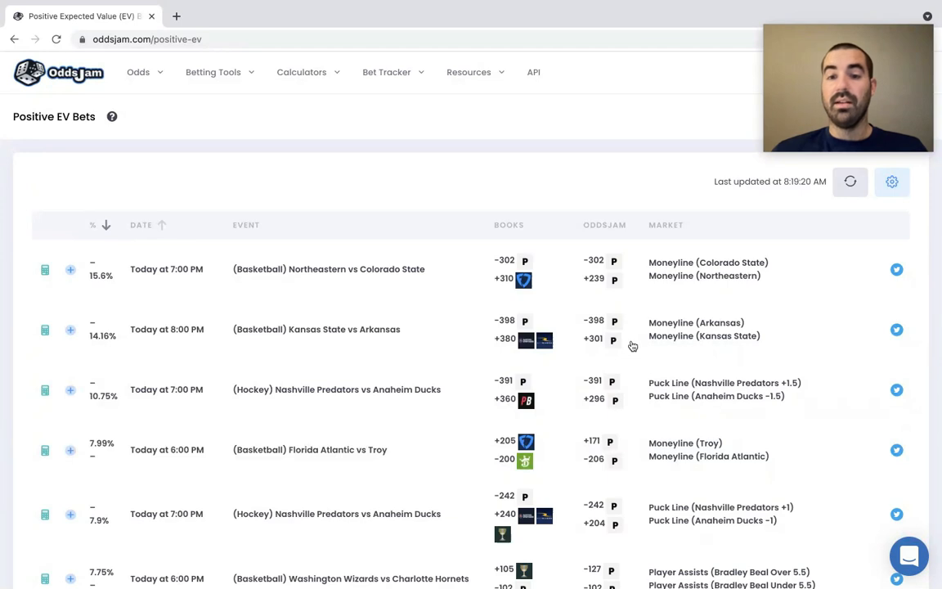
{"action": "mouse_move", "coordinate": [628, 339]}
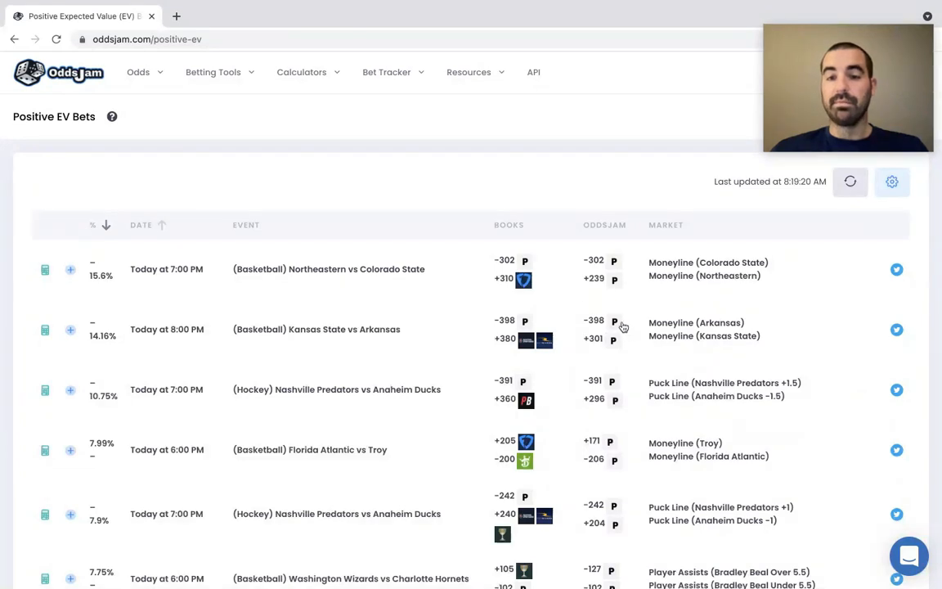
{"action": "mouse_move", "coordinate": [625, 327]}
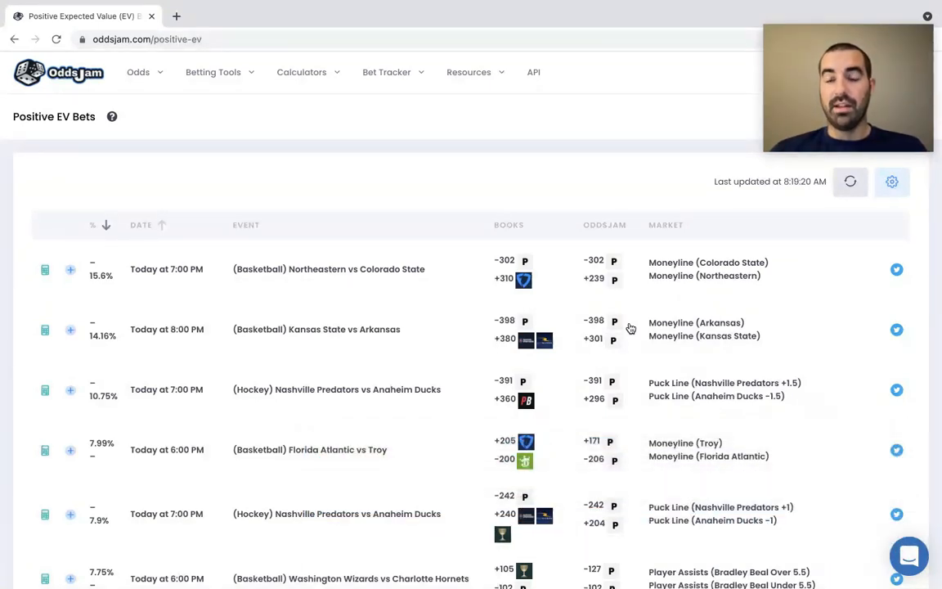
{"action": "scroll", "scroll_direction": "down", "scroll_amount": 3}
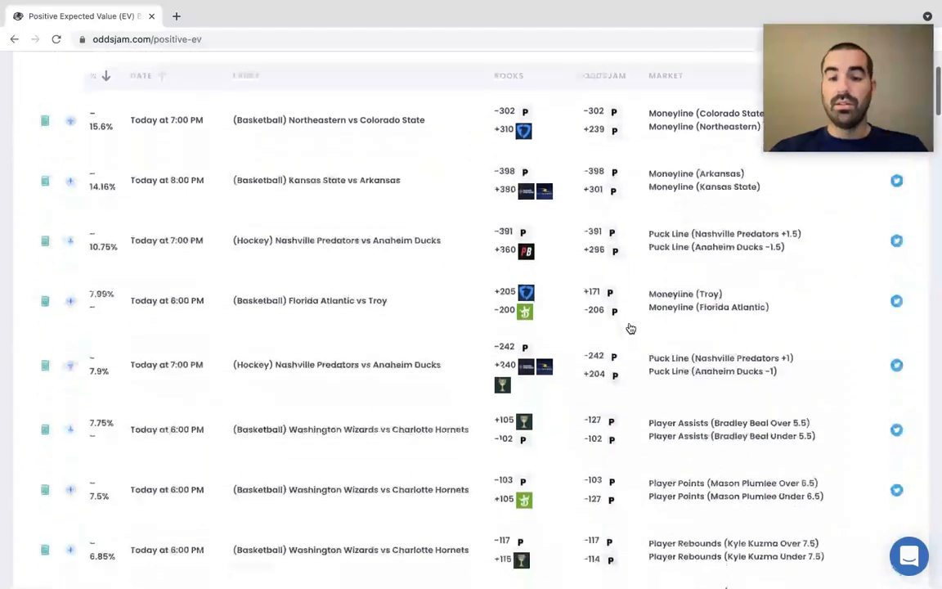
{"action": "scroll", "scroll_direction": "down", "scroll_amount": 3}
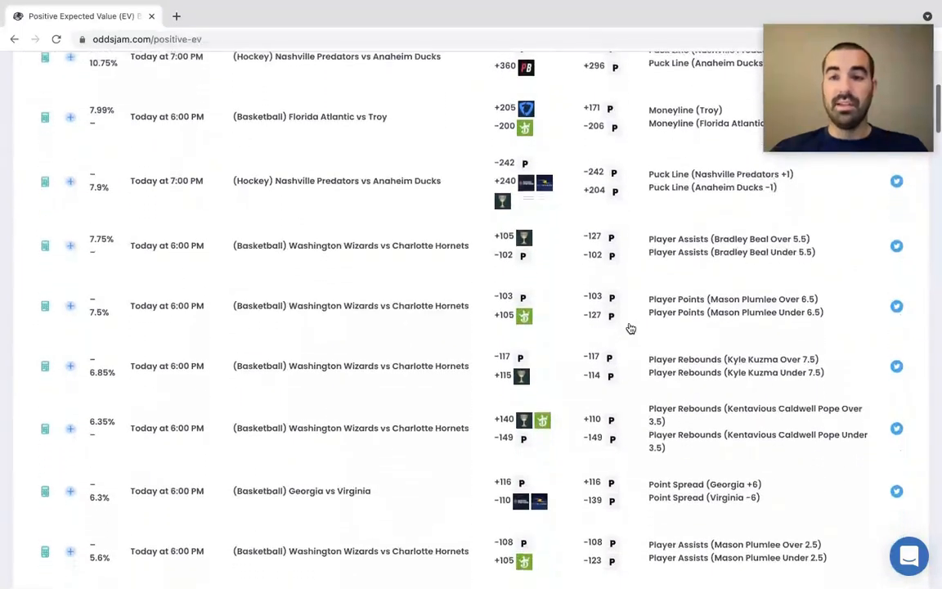
{"action": "scroll", "scroll_direction": "down", "scroll_amount": 3}
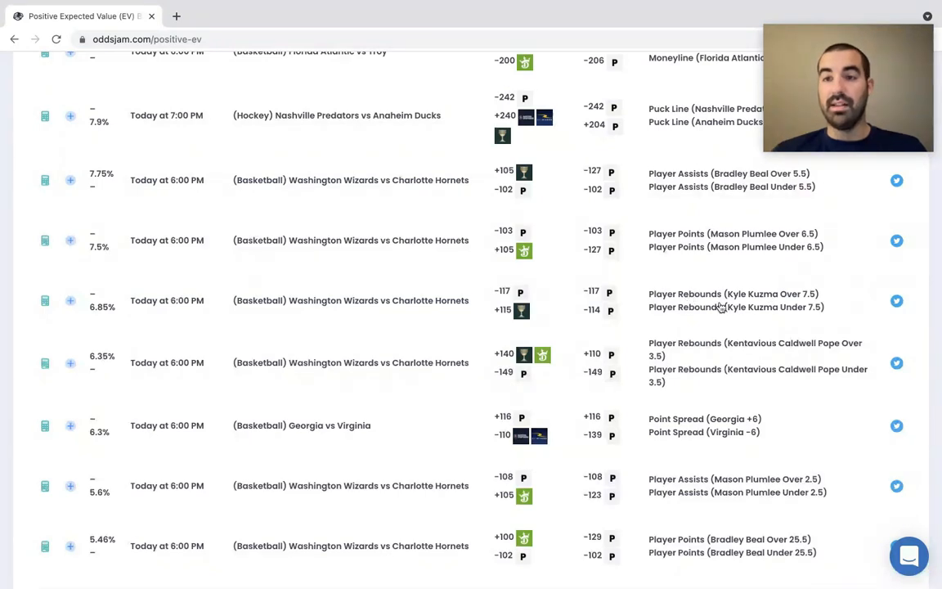
{"action": "mouse_move", "coordinate": [726, 308]}
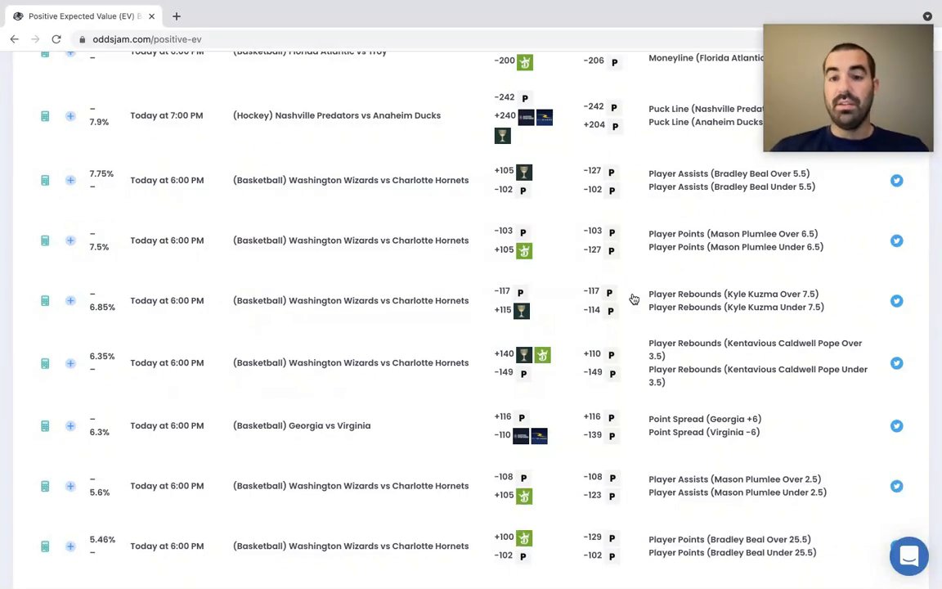
{"action": "mouse_move", "coordinate": [625, 302]}
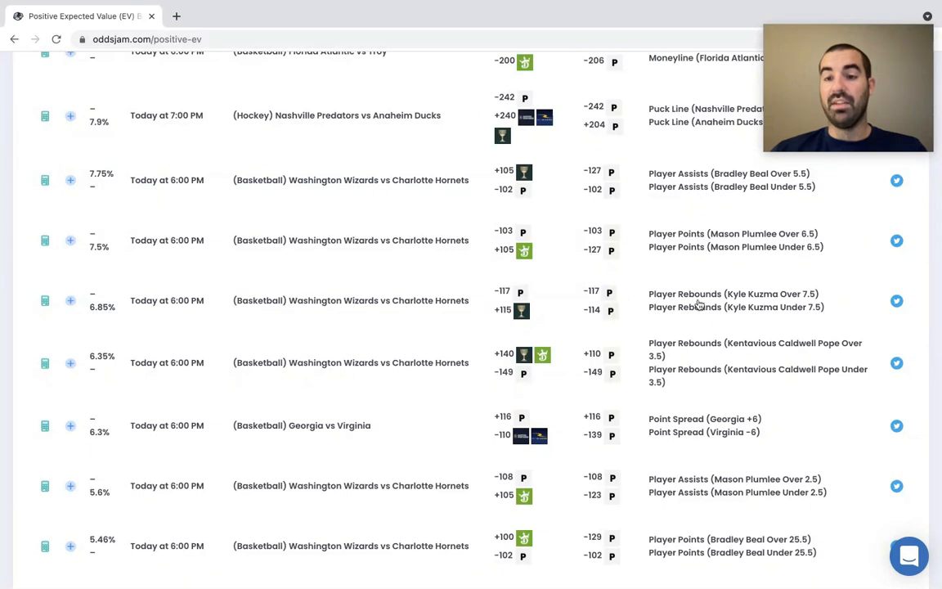
{"action": "mouse_move", "coordinate": [701, 304]}
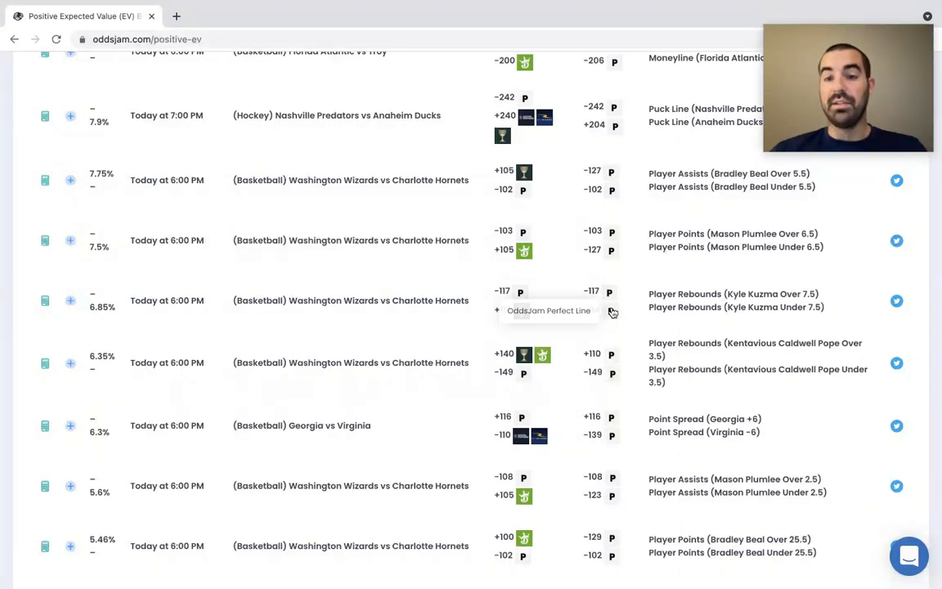
{"action": "mouse_move", "coordinate": [667, 302]}
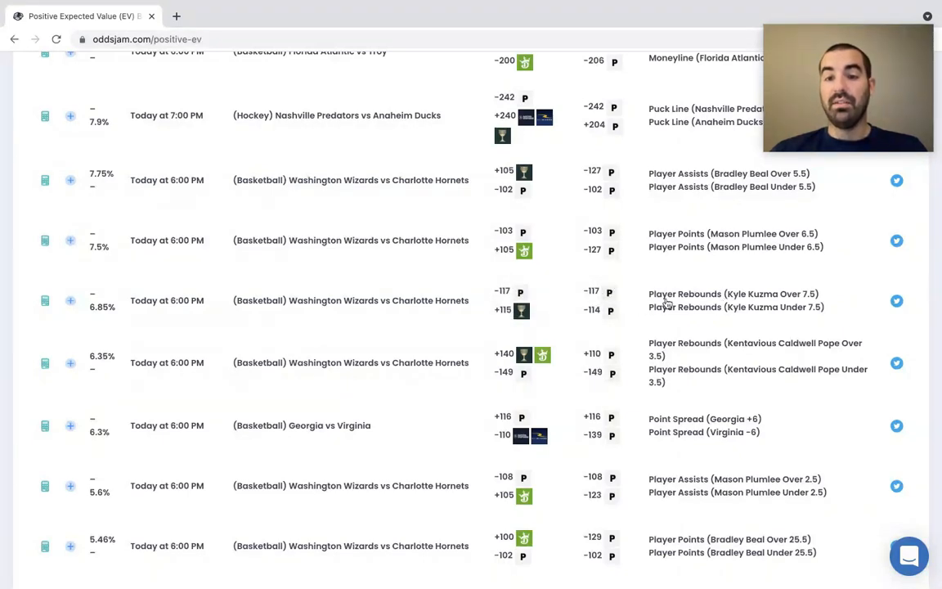
{"action": "mouse_move", "coordinate": [635, 319]}
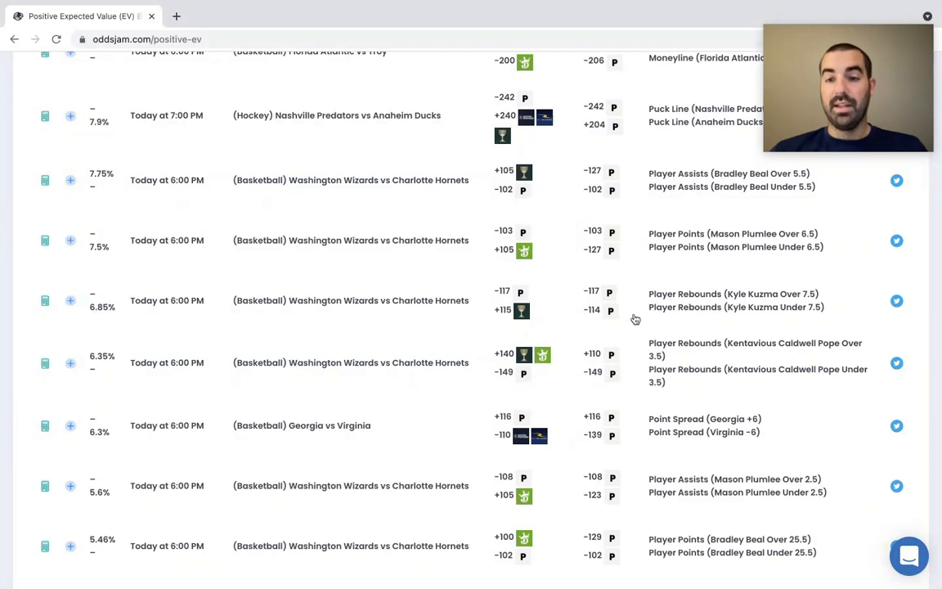
{"action": "mouse_move", "coordinate": [521, 311]}
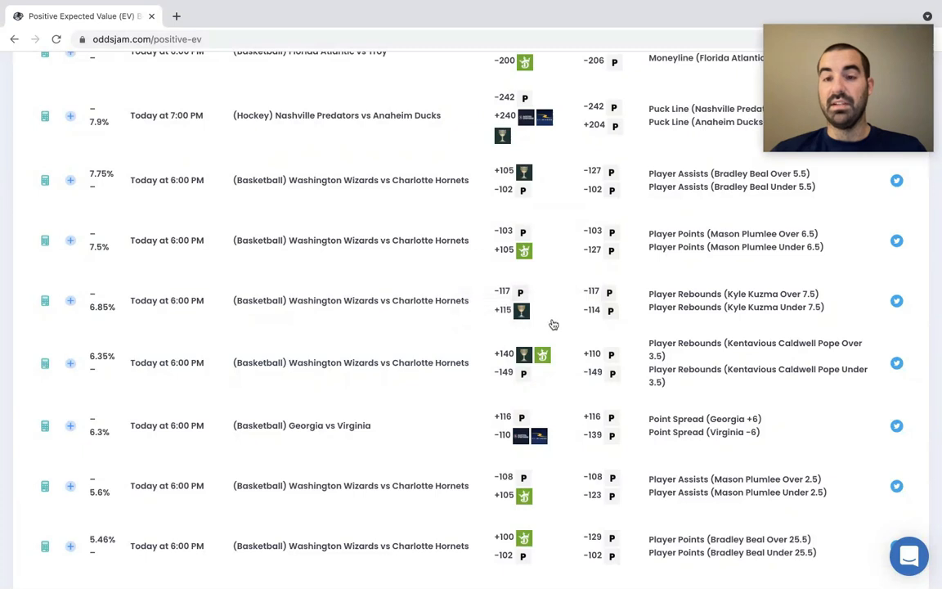
{"action": "scroll", "scroll_direction": "down", "scroll_amount": 3}
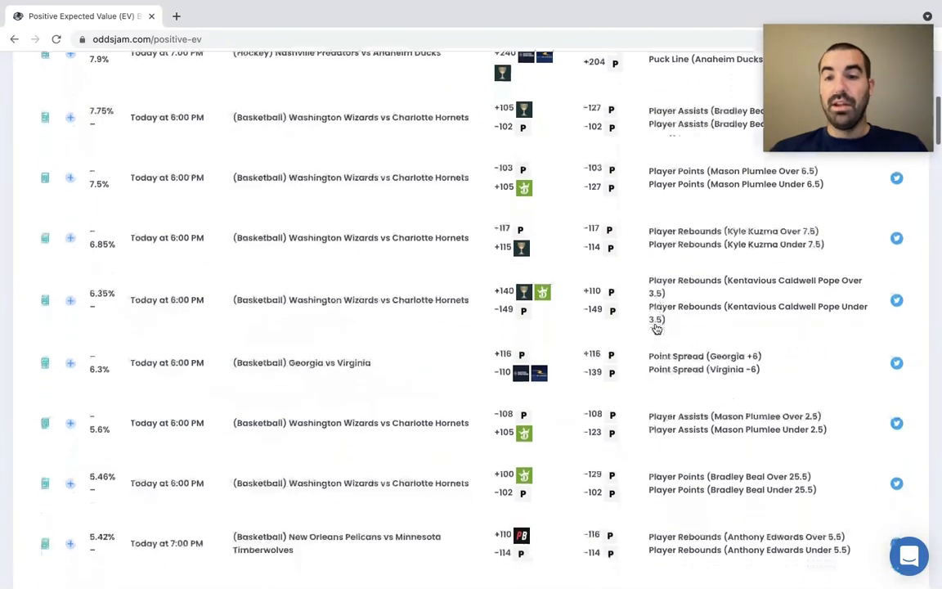
{"action": "scroll", "scroll_direction": "down", "scroll_amount": 3}
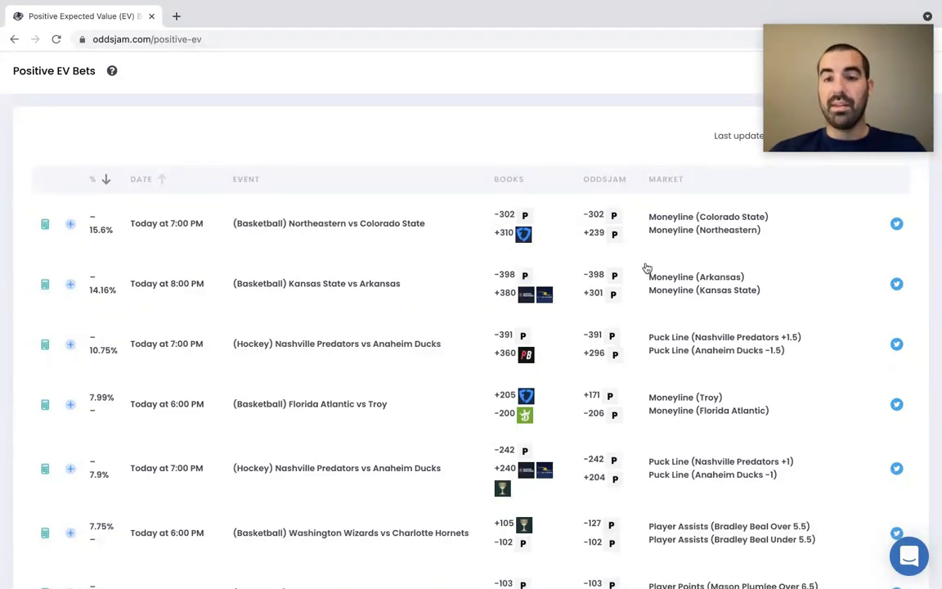
{"action": "mouse_move", "coordinate": [630, 235]}
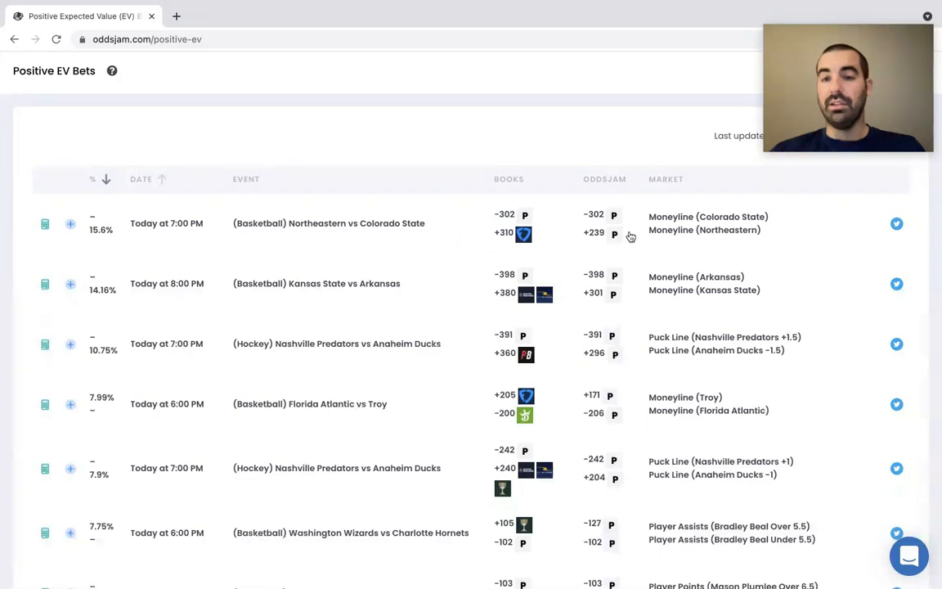
{"action": "mouse_move", "coordinate": [629, 219]}
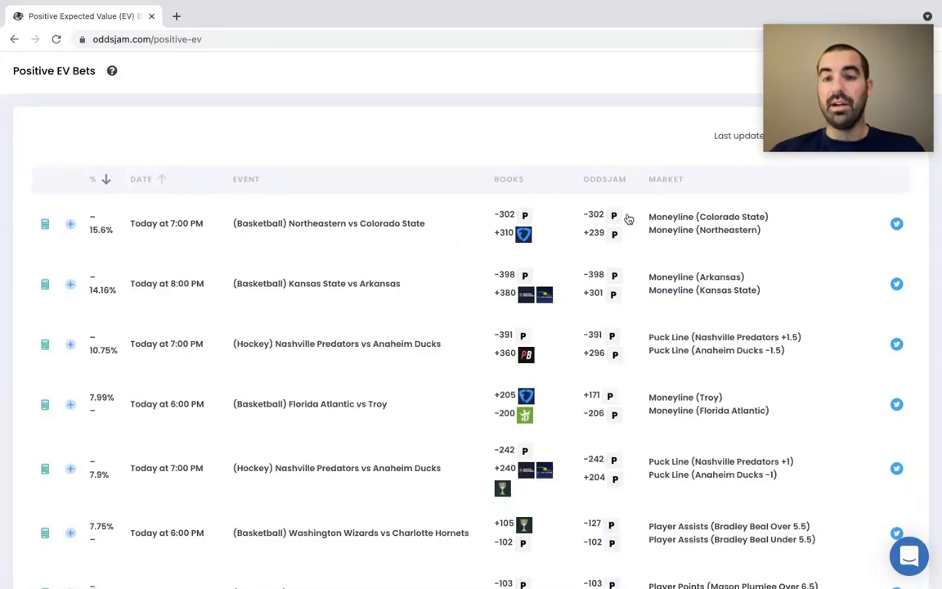
{"action": "scroll", "scroll_direction": "down", "scroll_amount": 3}
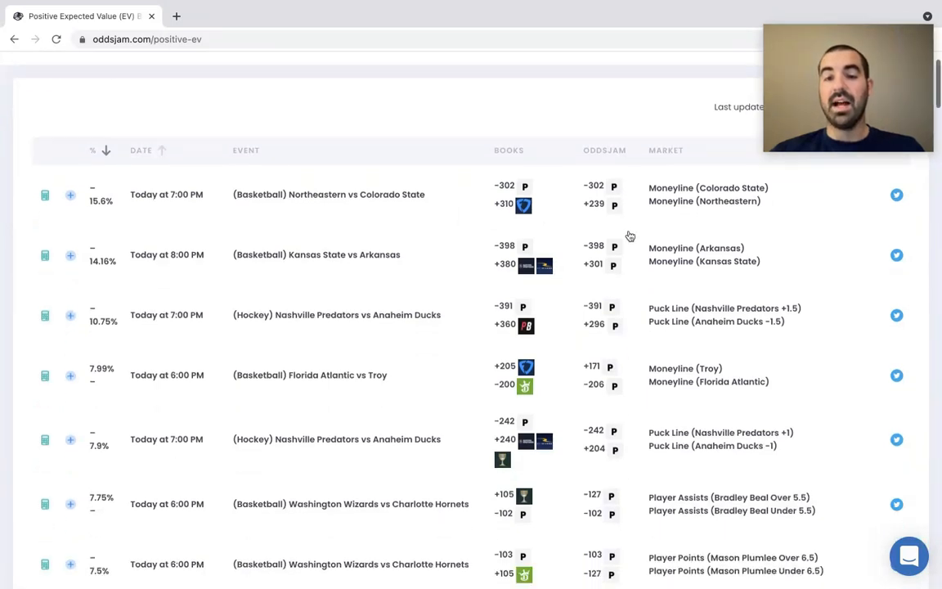
{"action": "scroll", "scroll_direction": "down", "scroll_amount": 3}
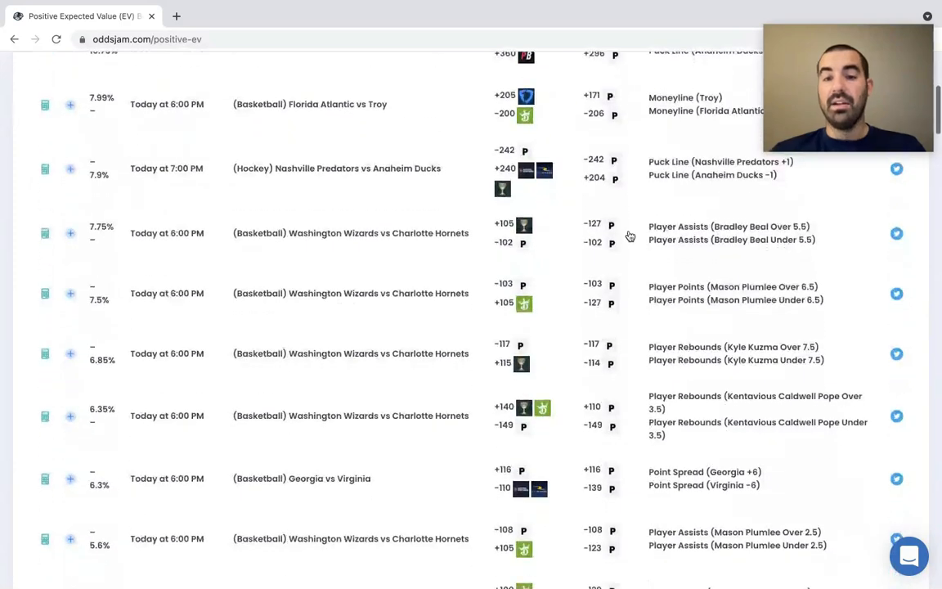
{"action": "scroll", "scroll_direction": "down", "scroll_amount": 3}
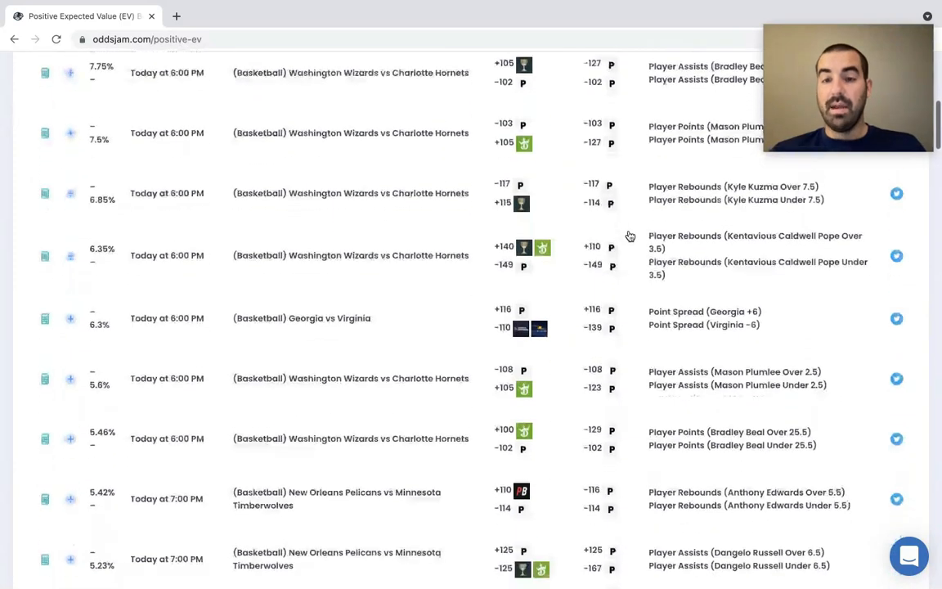
{"action": "scroll", "scroll_direction": "down", "scroll_amount": 3}
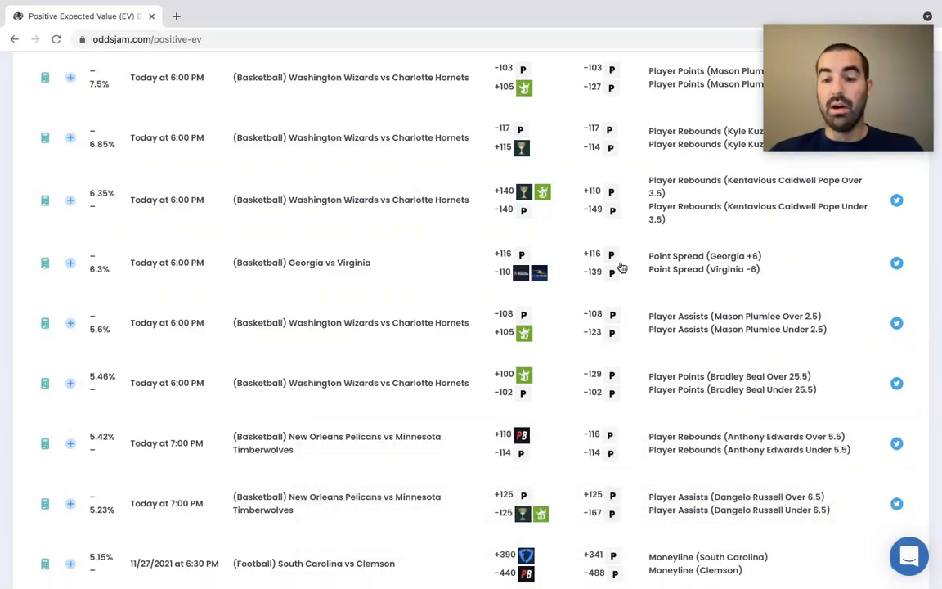
{"action": "scroll", "scroll_direction": "down", "scroll_amount": 3}
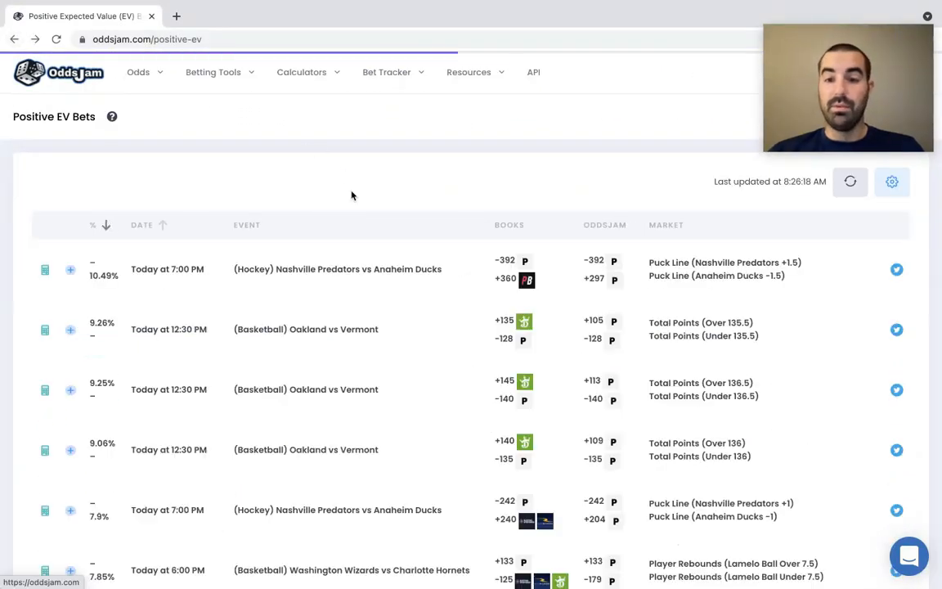
{"action": "scroll", "scroll_direction": "down", "scroll_amount": 3}
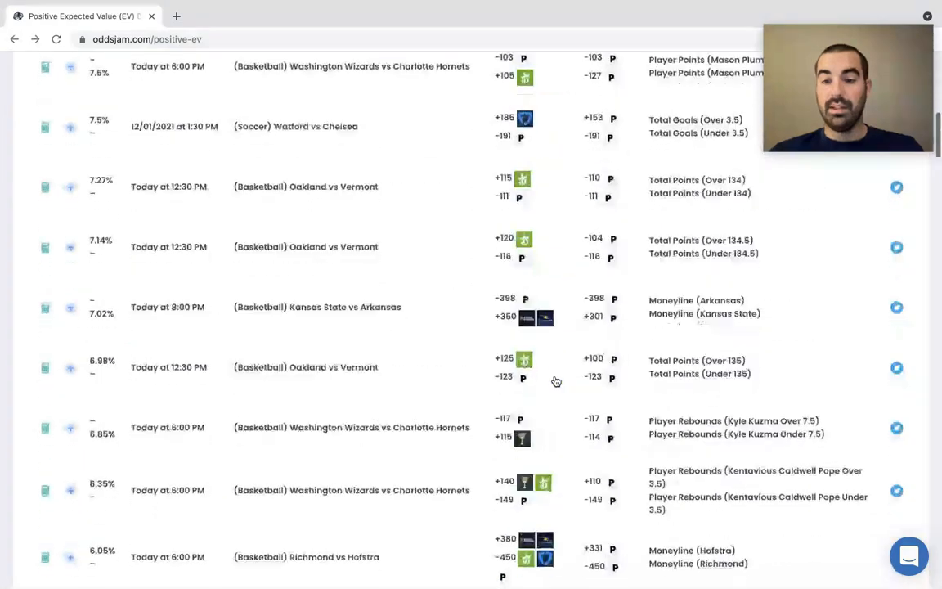
{"action": "scroll", "scroll_direction": "down", "scroll_amount": 3}
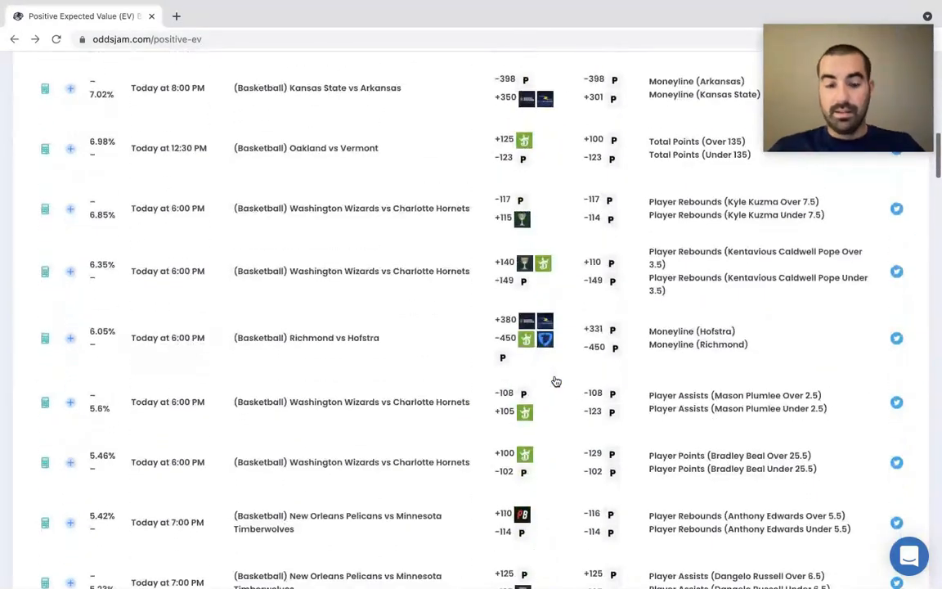
{"action": "type", "text": "clem"}
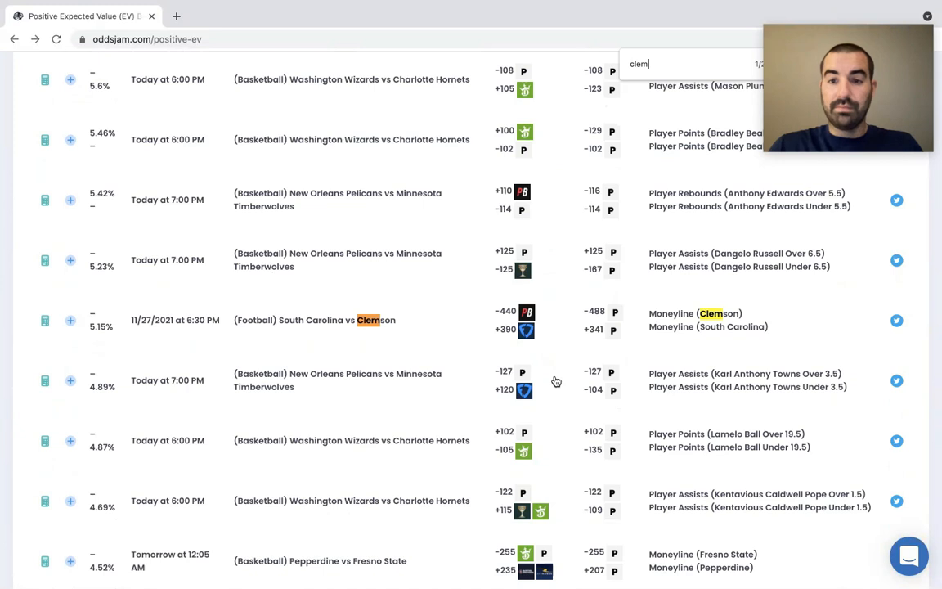
{"action": "mouse_move", "coordinate": [629, 319]}
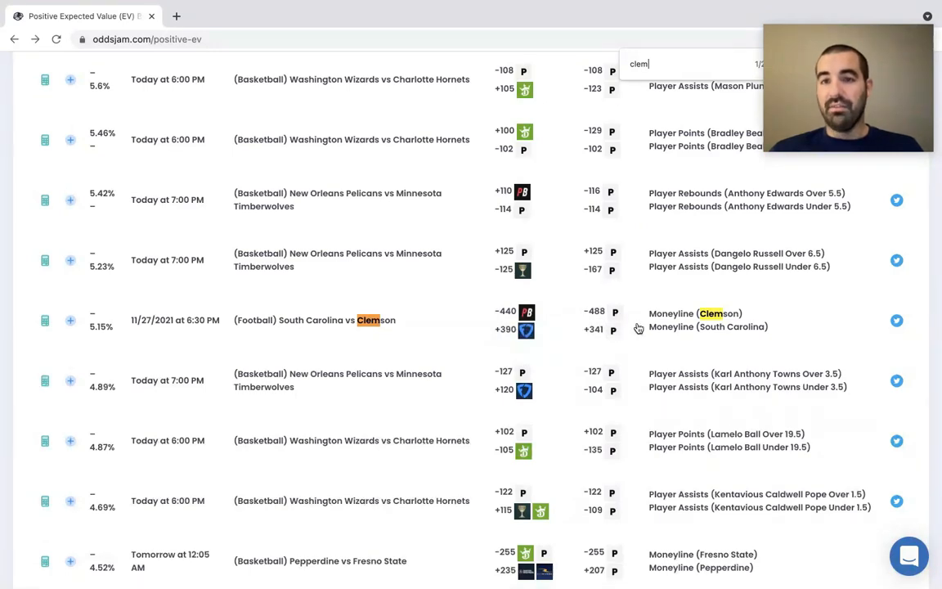
{"action": "mouse_move", "coordinate": [653, 302]}
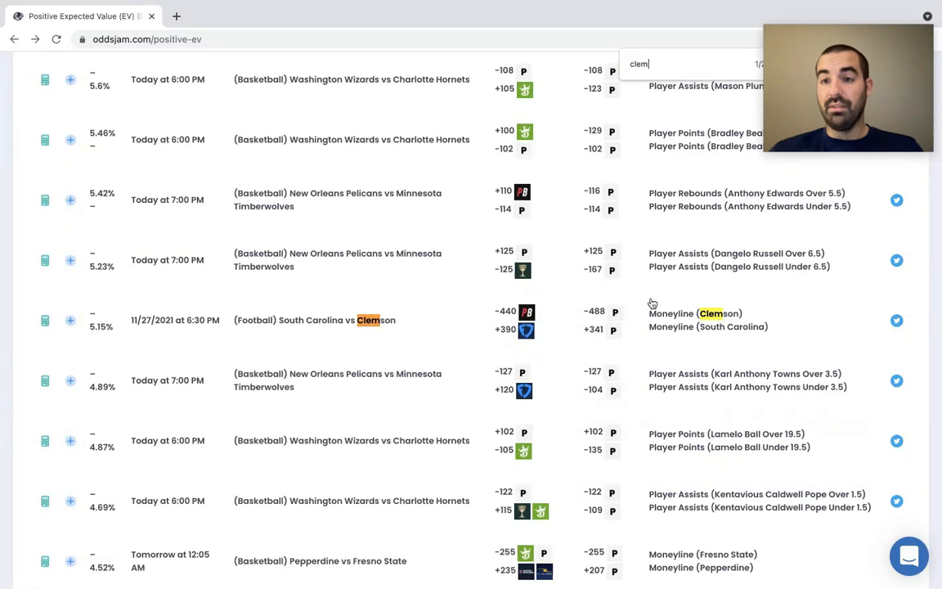
{"action": "mouse_move", "coordinate": [690, 172]}
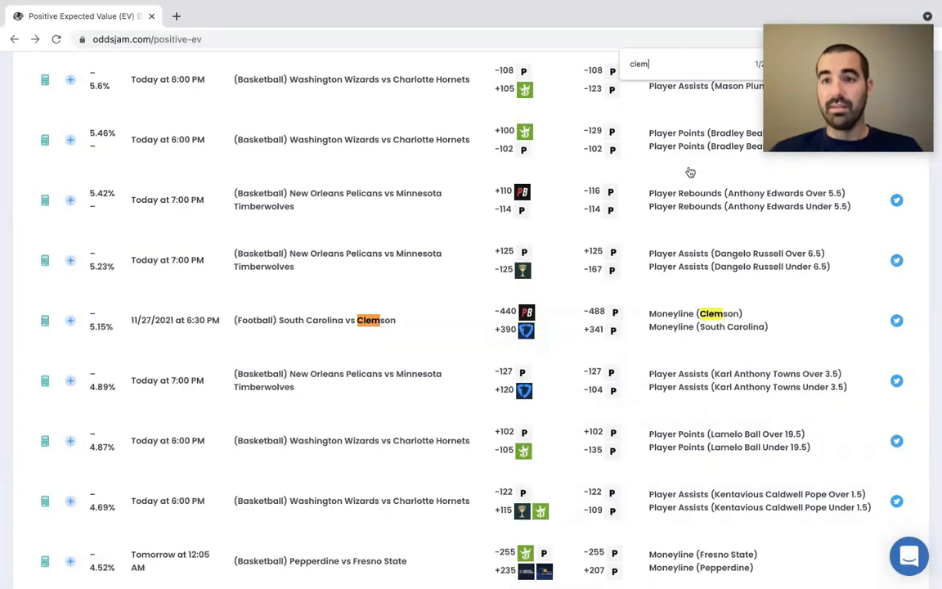
{"action": "mouse_move", "coordinate": [688, 105]}
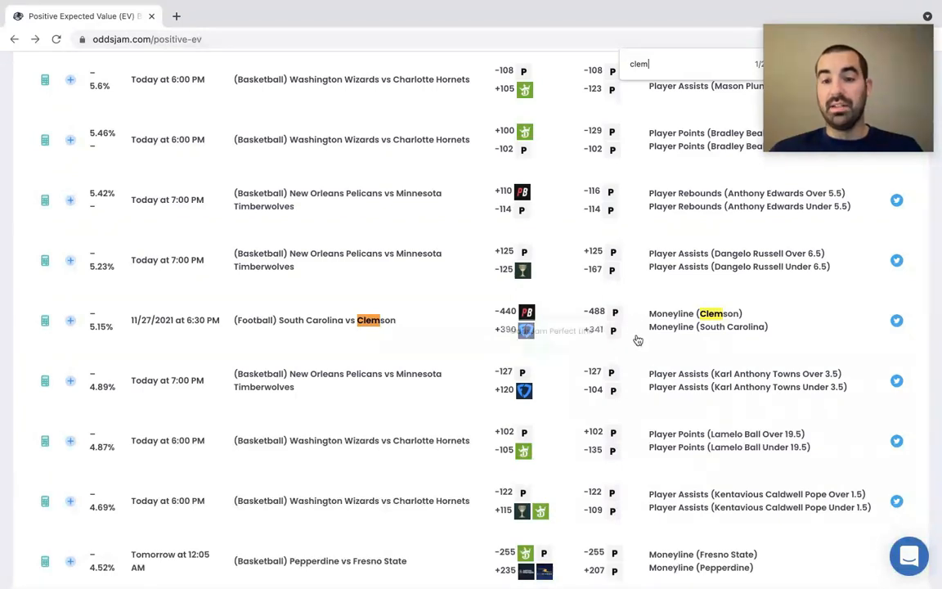
{"action": "scroll", "scroll_direction": "down", "scroll_amount": 3}
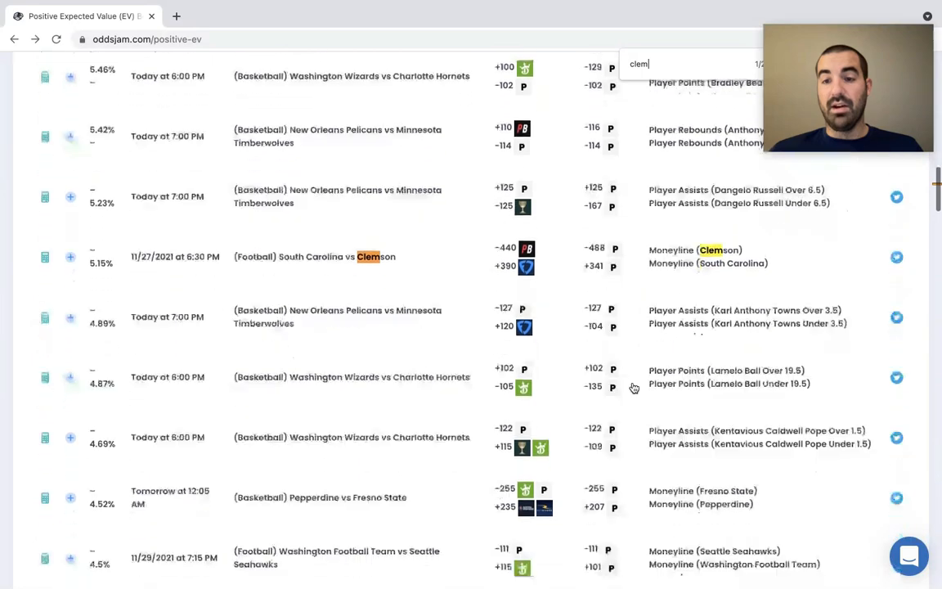
{"action": "scroll", "scroll_direction": "down", "scroll_amount": 3}
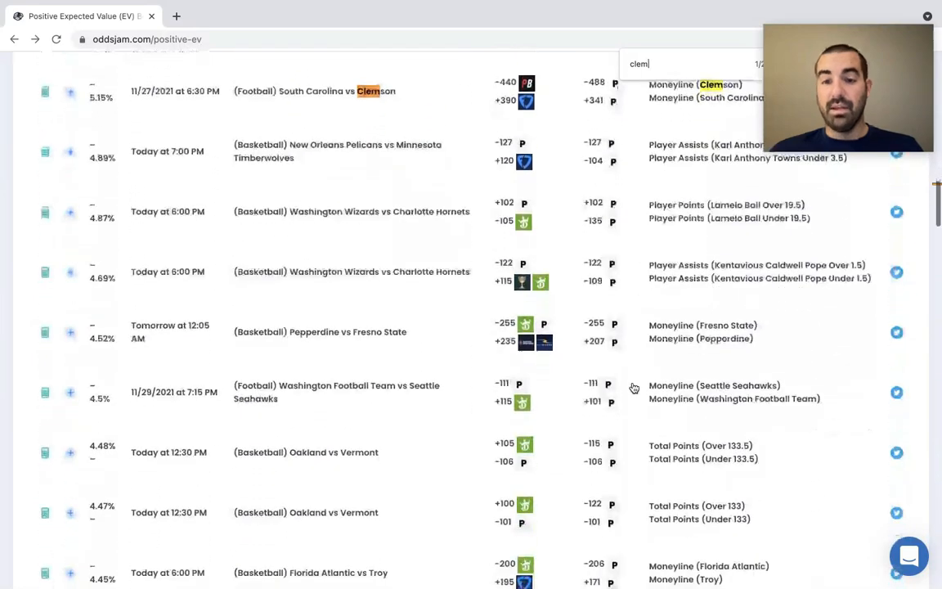
{"action": "scroll", "scroll_direction": "down", "scroll_amount": 3}
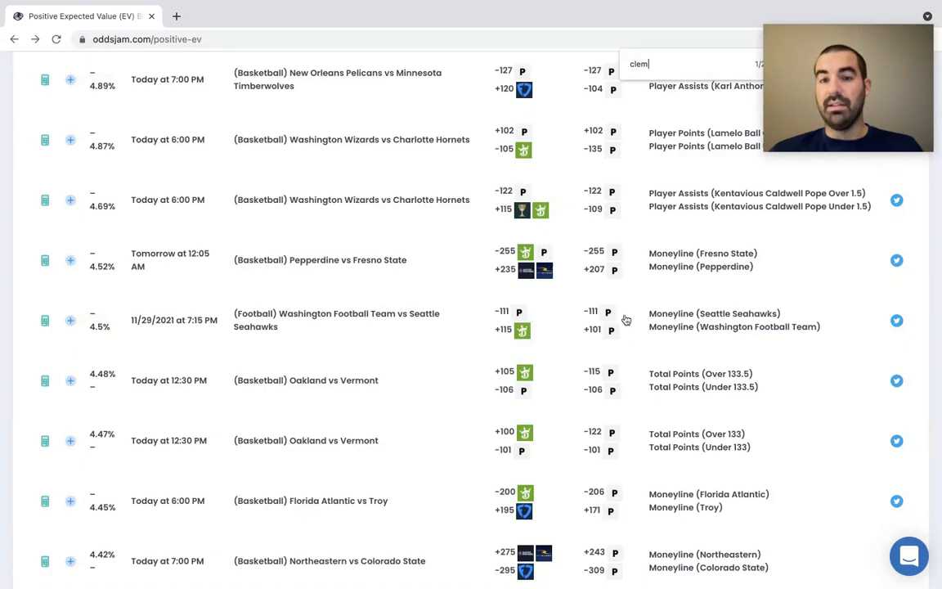
{"action": "mouse_move", "coordinate": [628, 334]}
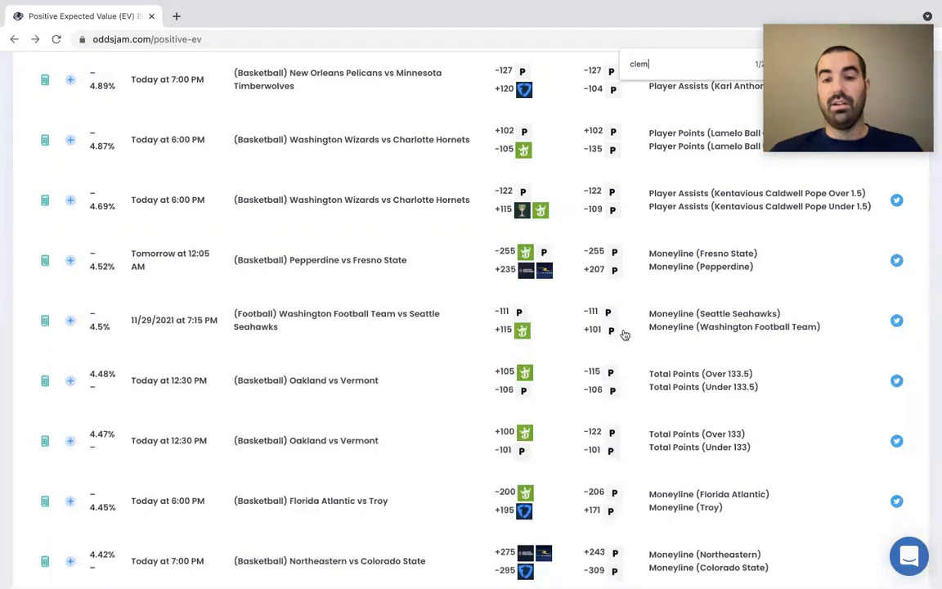
{"action": "mouse_move", "coordinate": [674, 335]}
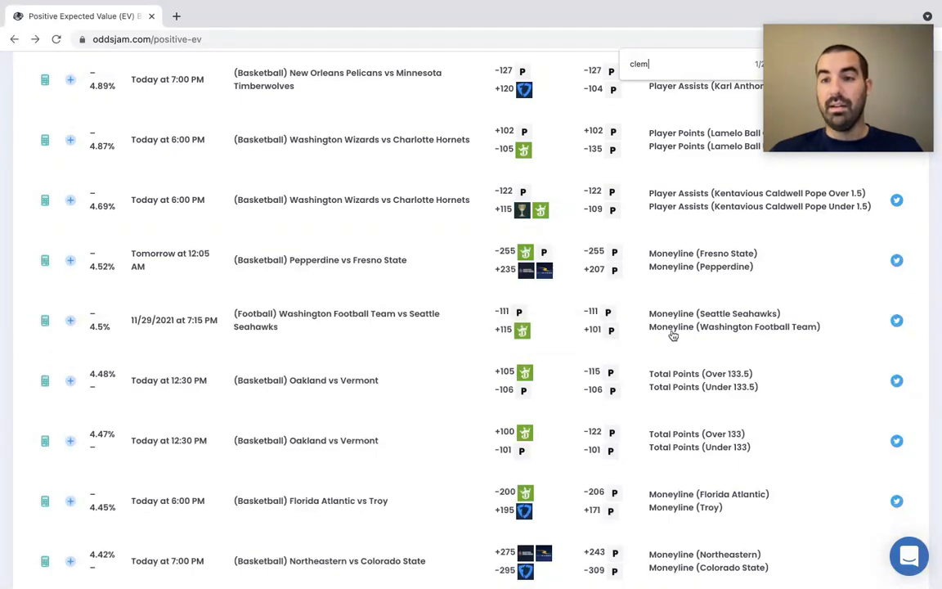
{"action": "mouse_move", "coordinate": [627, 331]}
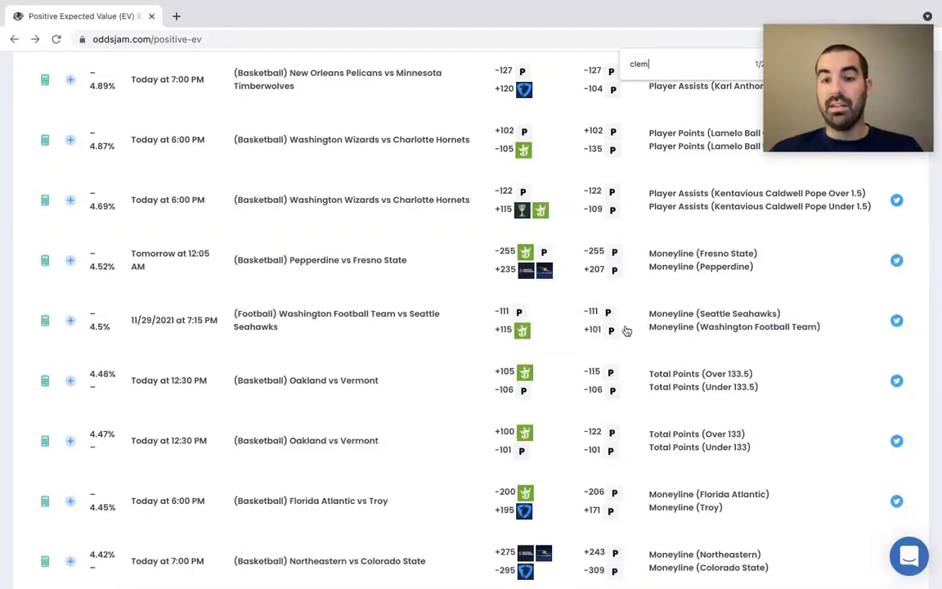
{"action": "mouse_move", "coordinate": [101, 337]}
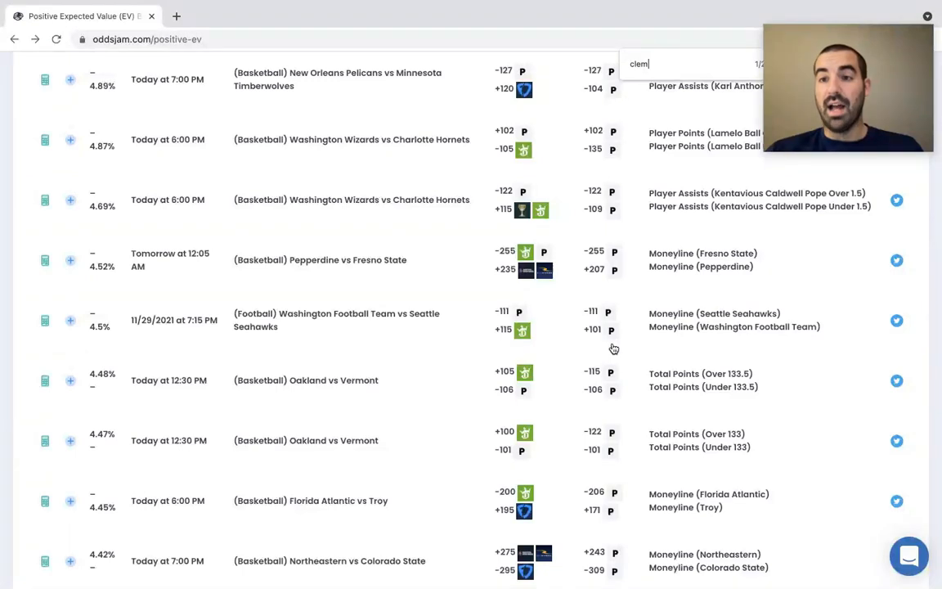
{"action": "scroll", "scroll_direction": "down", "scroll_amount": 3}
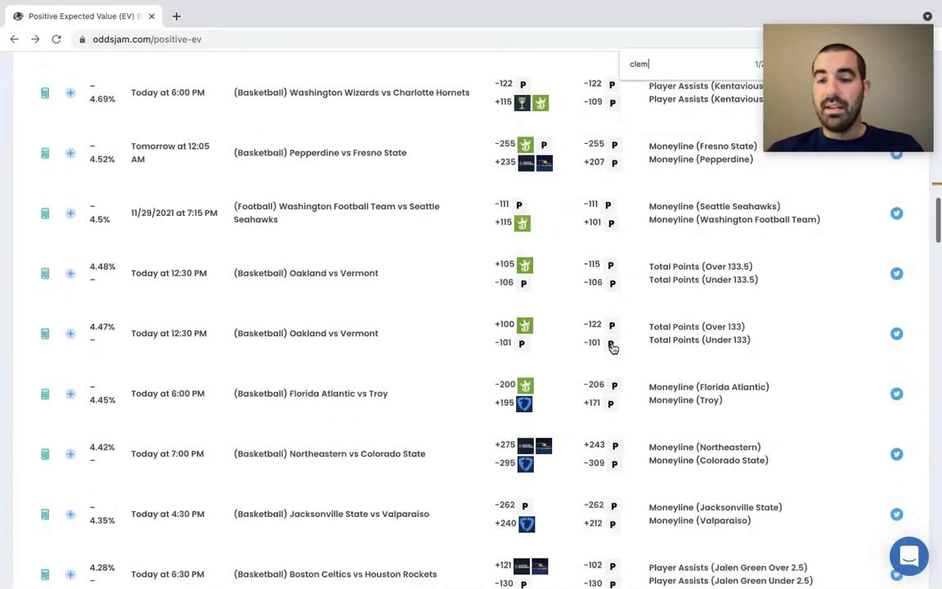
{"action": "scroll", "scroll_direction": "down", "scroll_amount": 3}
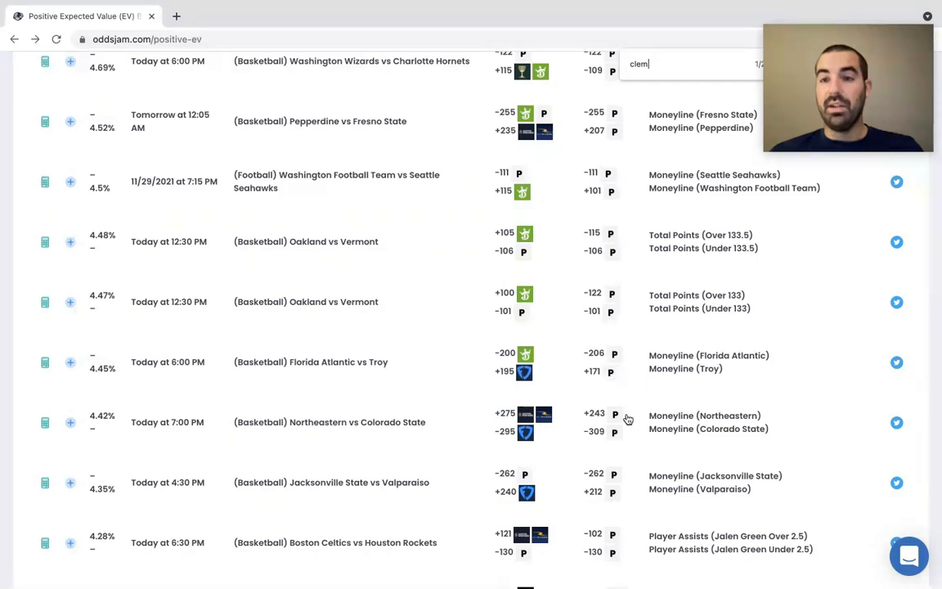
{"action": "mouse_move", "coordinate": [632, 432]}
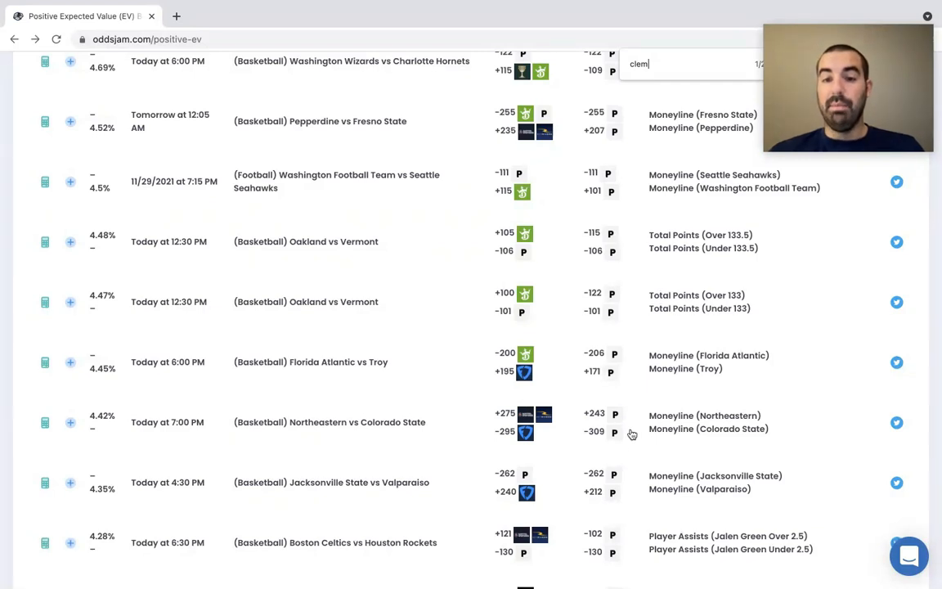
{"action": "mouse_move", "coordinate": [632, 417]}
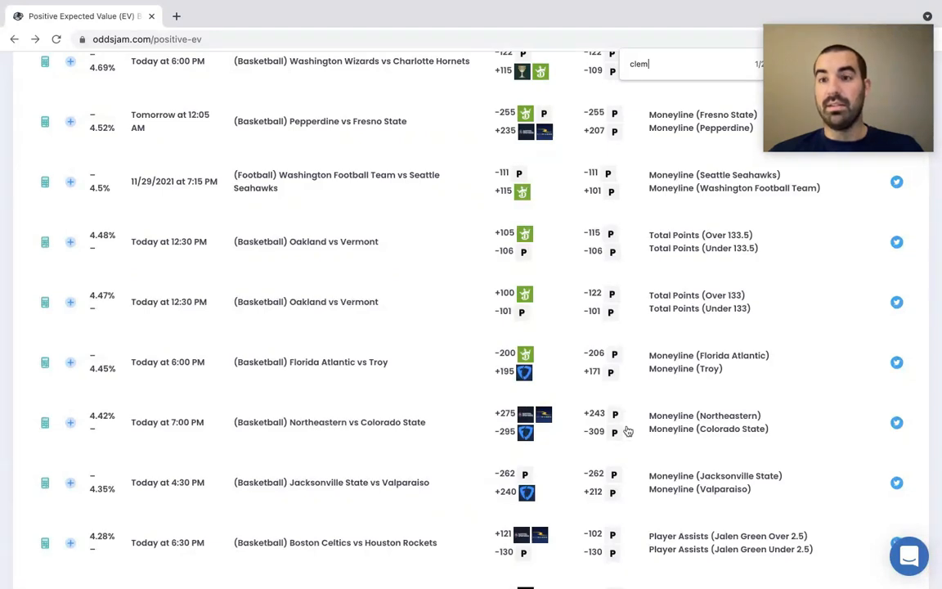
{"action": "scroll", "scroll_direction": "down", "scroll_amount": 3}
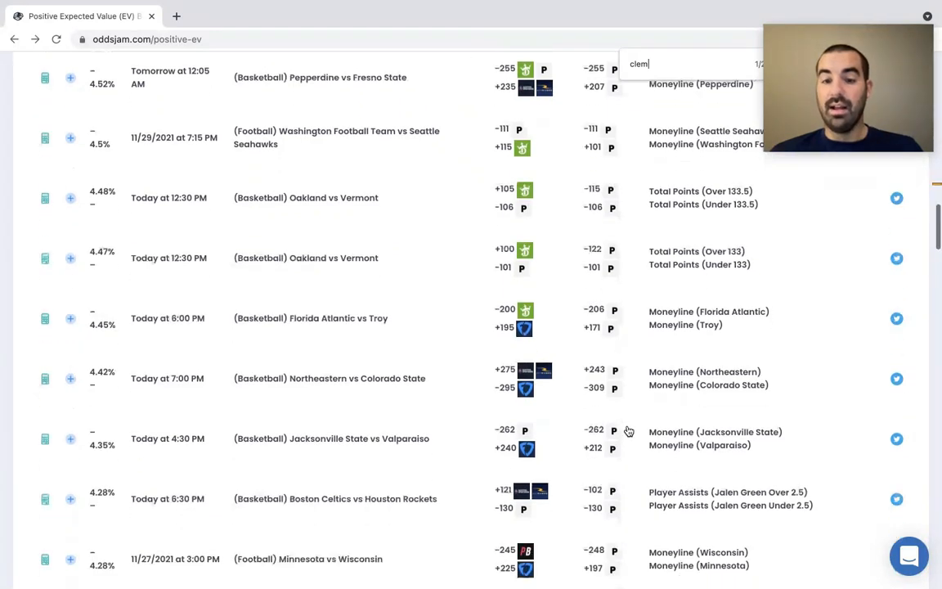
{"action": "scroll", "scroll_direction": "down", "scroll_amount": 3}
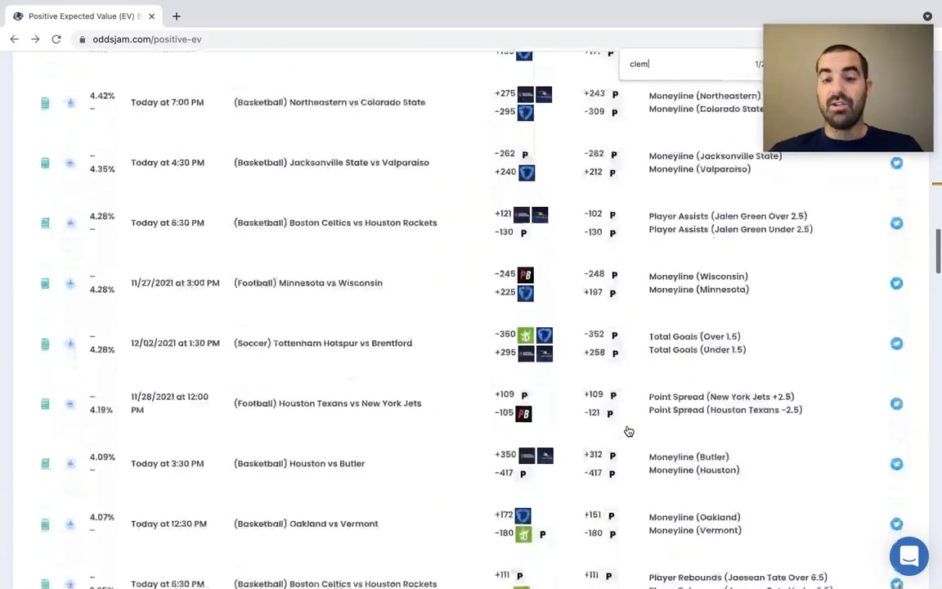
{"action": "scroll", "scroll_direction": "down", "scroll_amount": 3}
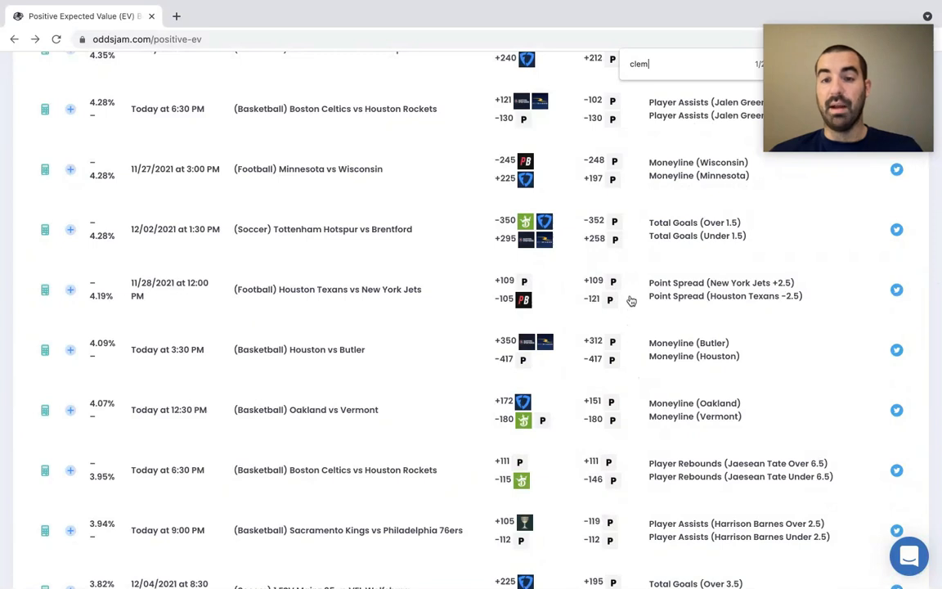
{"action": "mouse_move", "coordinate": [458, 301]}
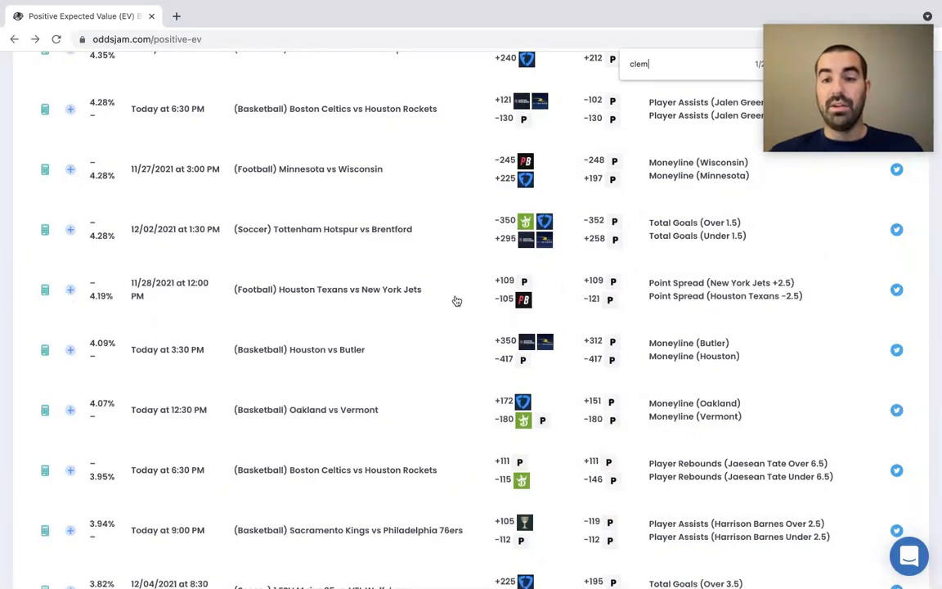
{"action": "mouse_move", "coordinate": [641, 310]}
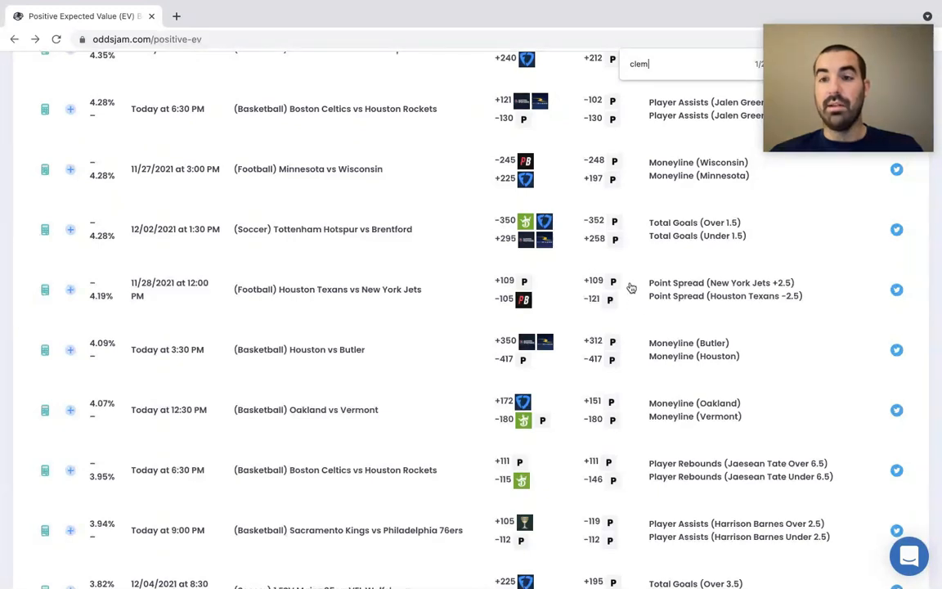
{"action": "mouse_move", "coordinate": [628, 288]}
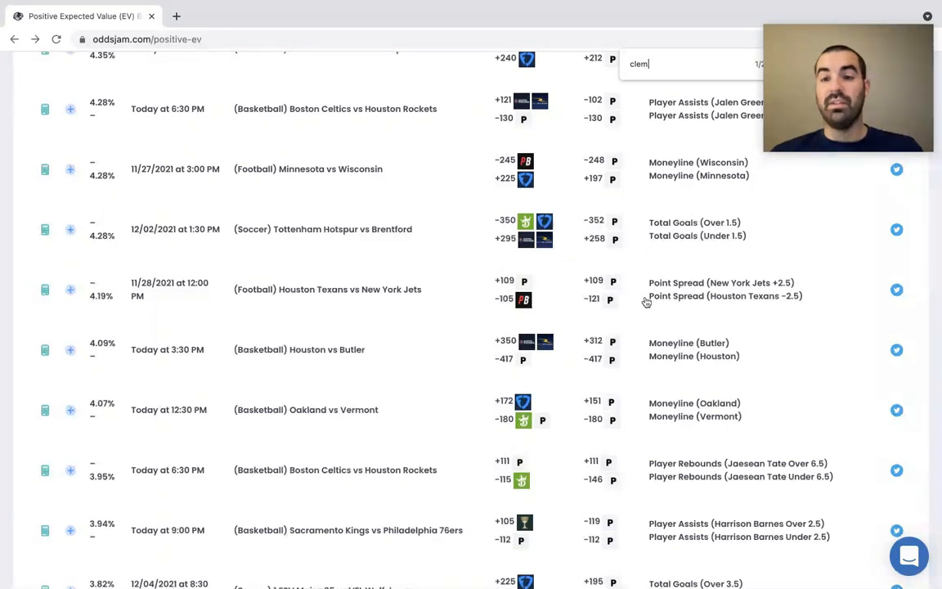
{"action": "mouse_move", "coordinate": [549, 311]}
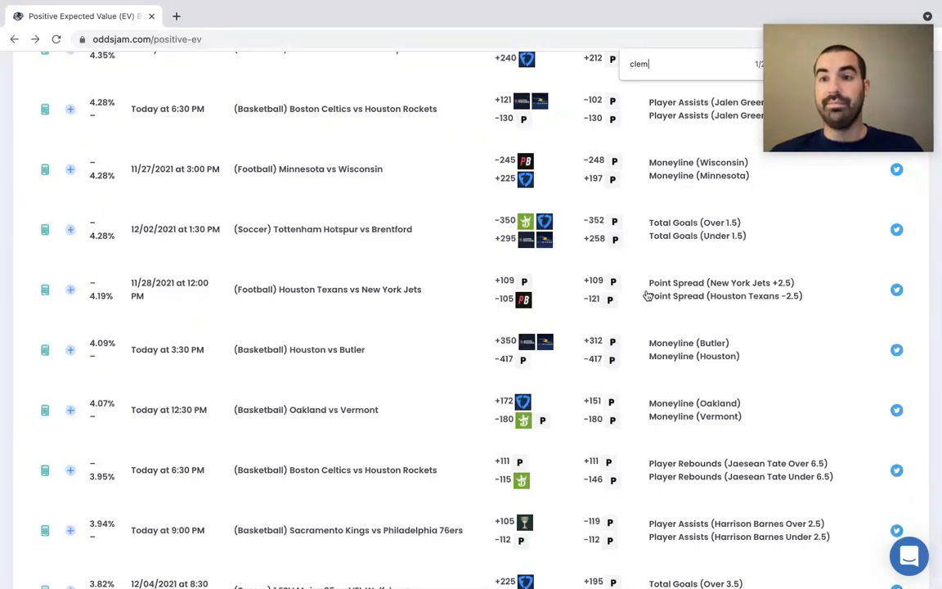
{"action": "mouse_move", "coordinate": [717, 308]}
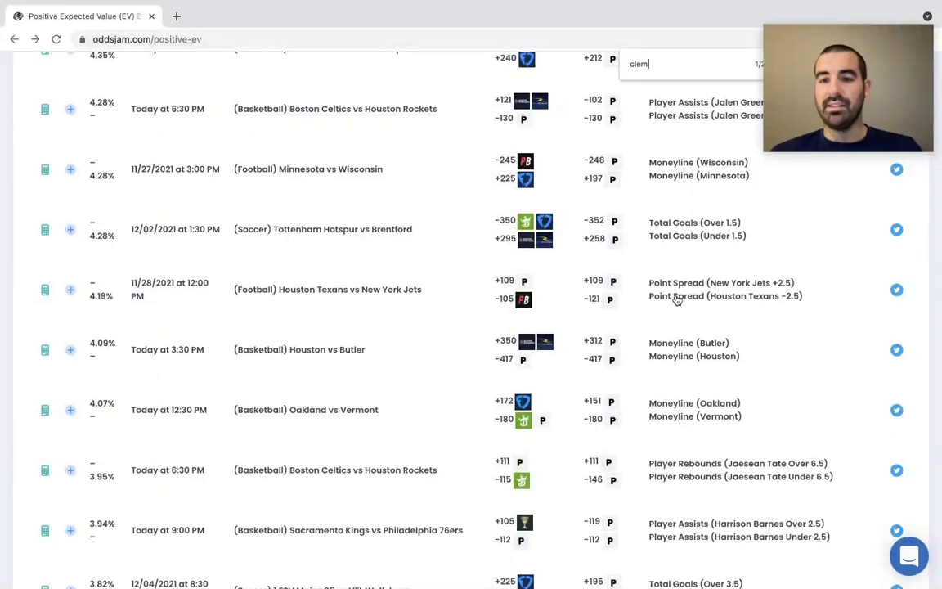
{"action": "mouse_move", "coordinate": [628, 308]}
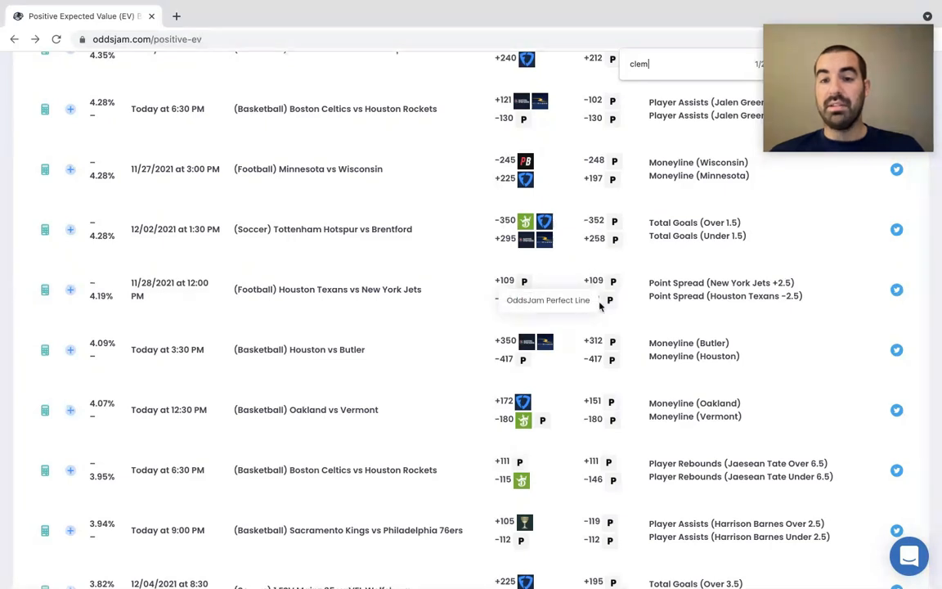
{"action": "mouse_move", "coordinate": [612, 319]}
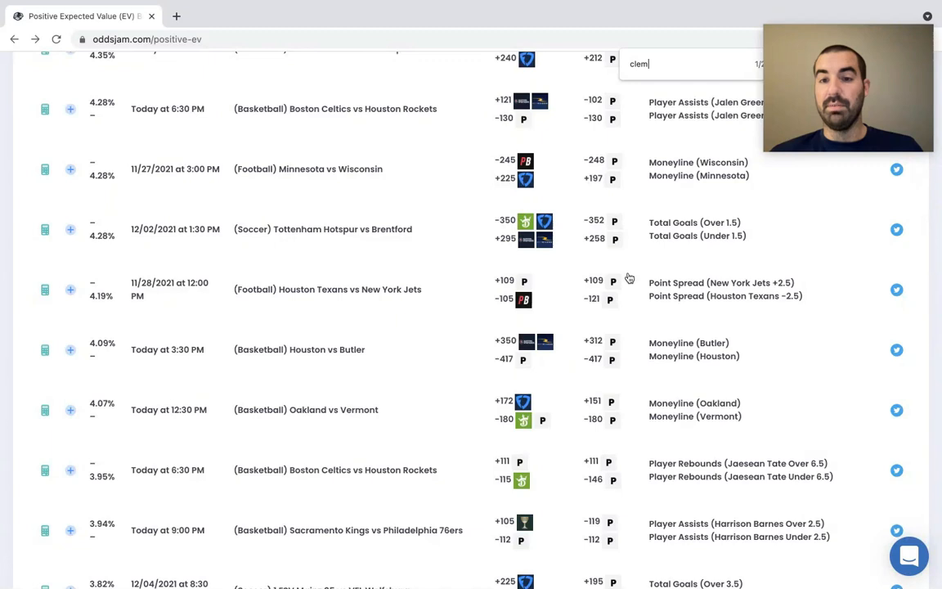
{"action": "mouse_move", "coordinate": [628, 282]}
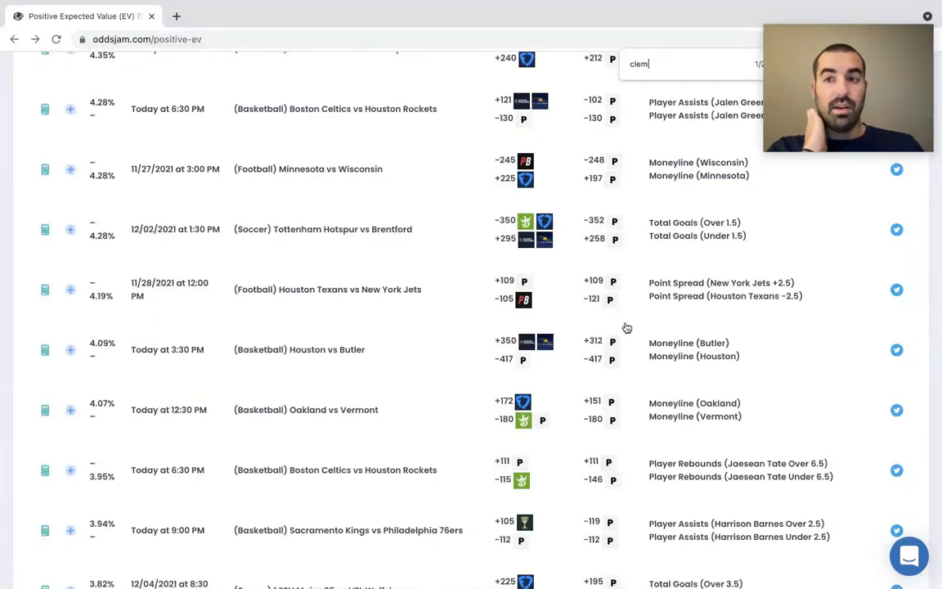
{"action": "mouse_move", "coordinate": [654, 335]}
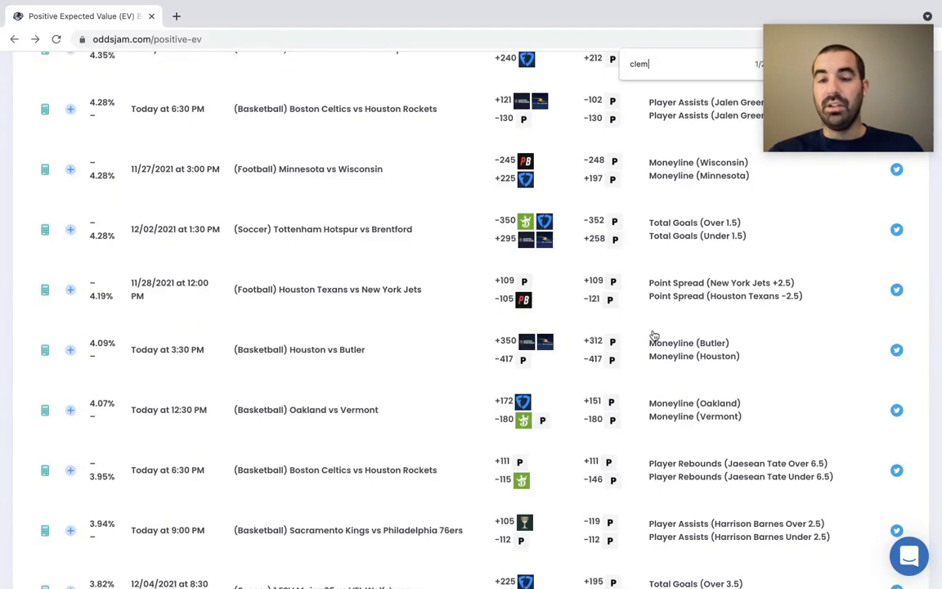
{"action": "mouse_move", "coordinate": [370, 308]}
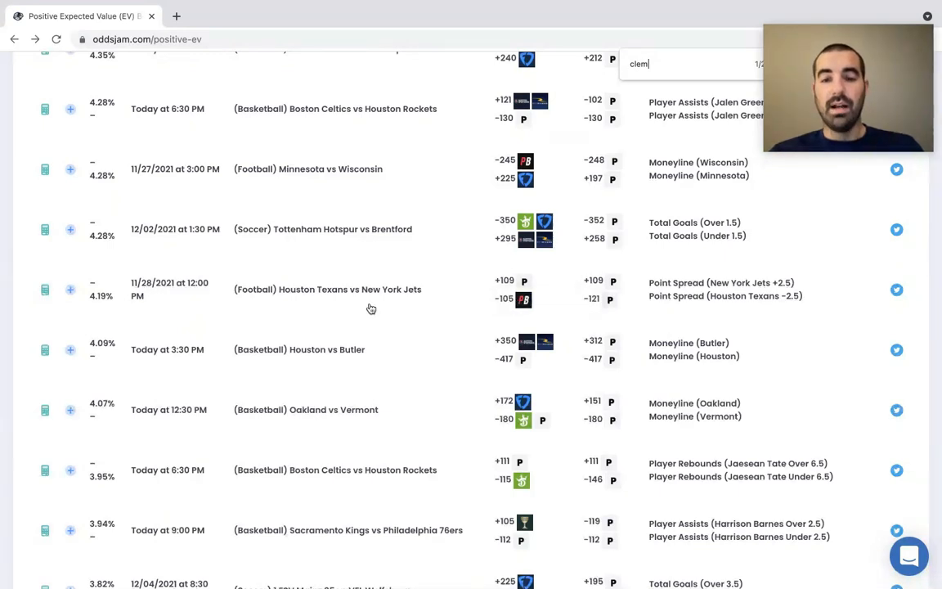
{"action": "mouse_move", "coordinate": [423, 344]}
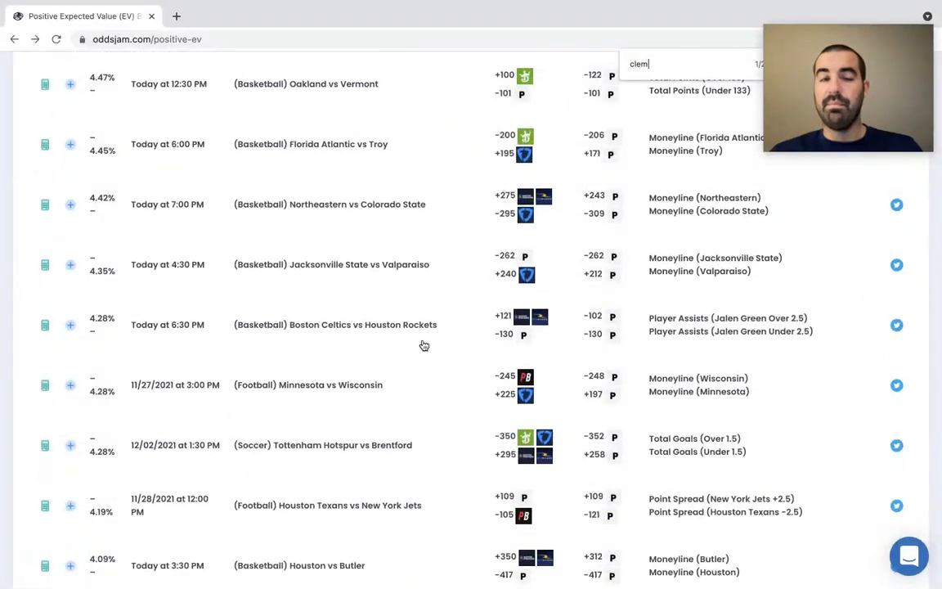
{"action": "scroll", "scroll_direction": "down", "scroll_amount": 3}
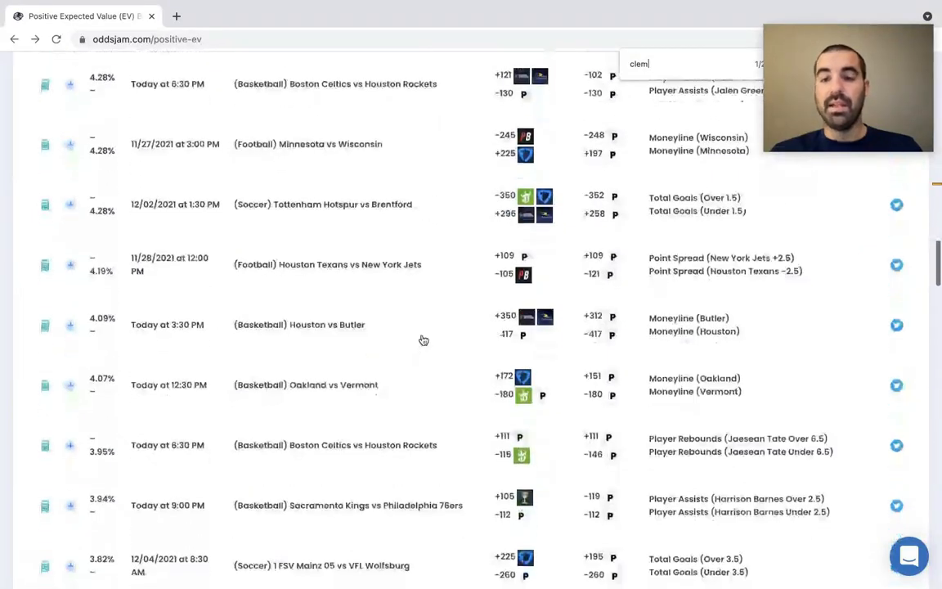
{"action": "scroll", "scroll_direction": "down", "scroll_amount": 3}
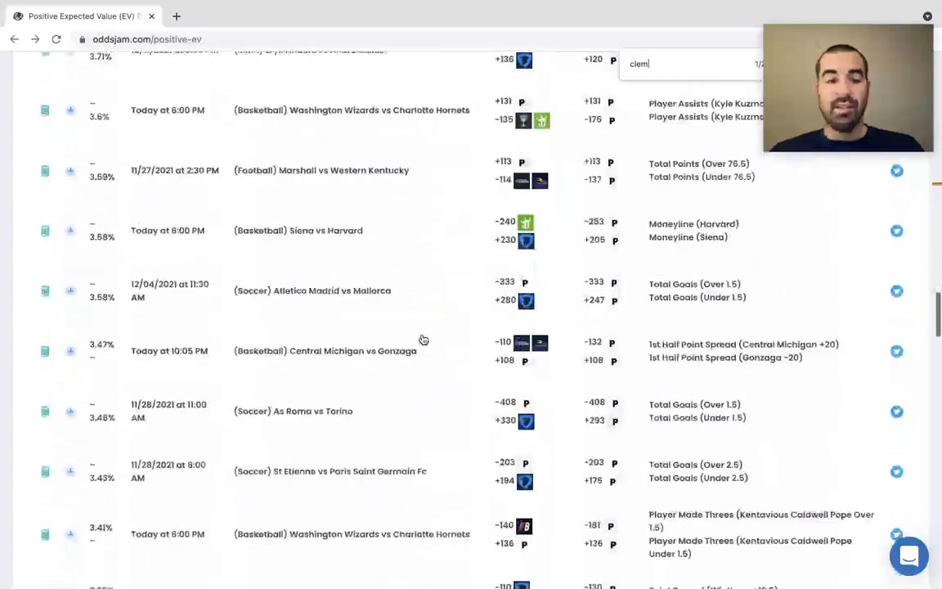
{"action": "scroll", "scroll_direction": "down", "scroll_amount": 3}
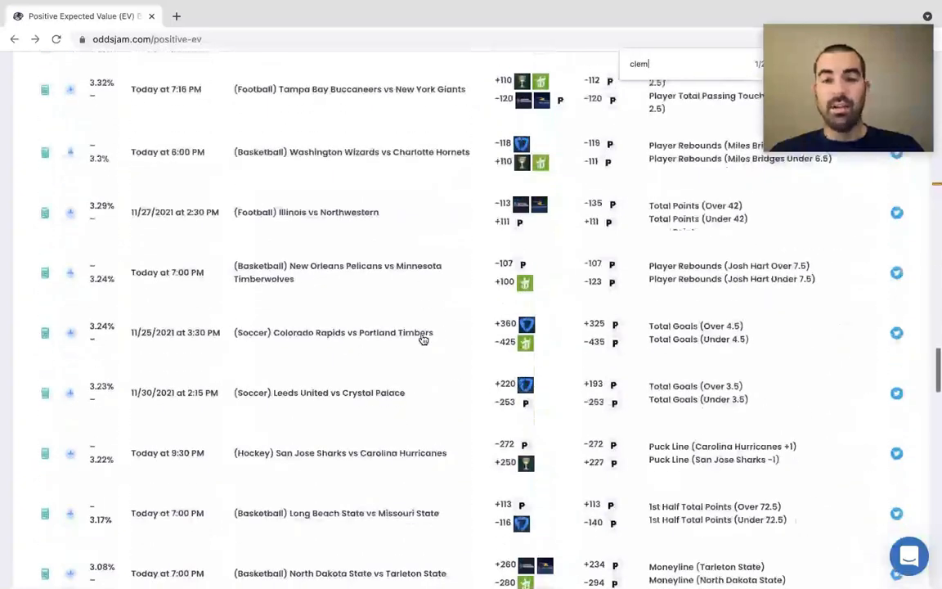
{"action": "scroll", "scroll_direction": "down", "scroll_amount": 3}
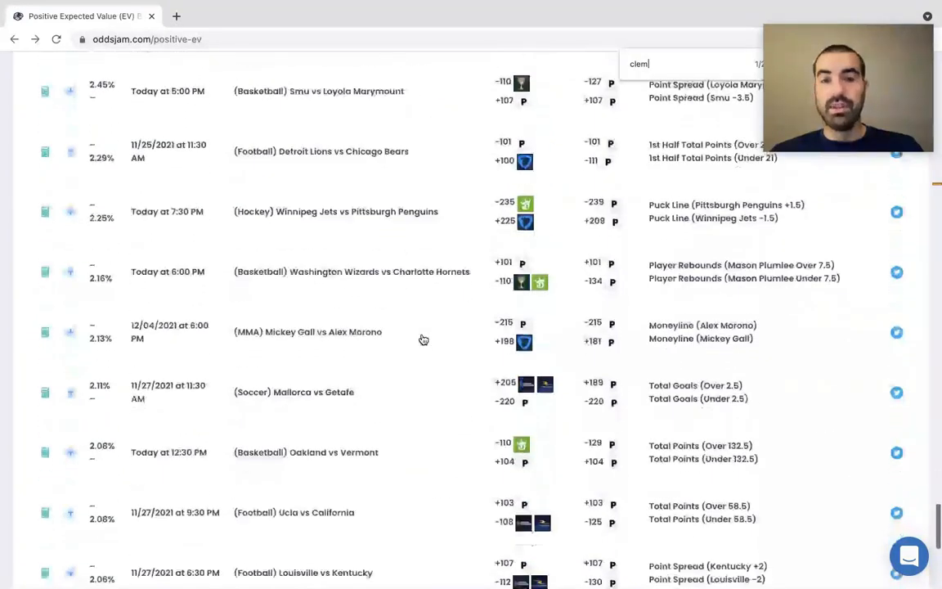
{"action": "scroll", "scroll_direction": "down", "scroll_amount": 3}
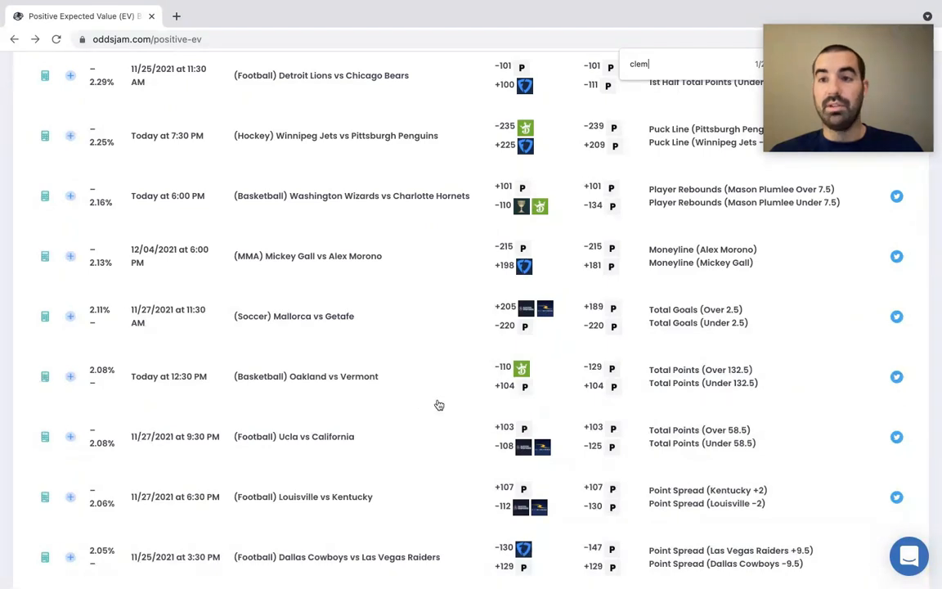
{"action": "mouse_move", "coordinate": [483, 397]}
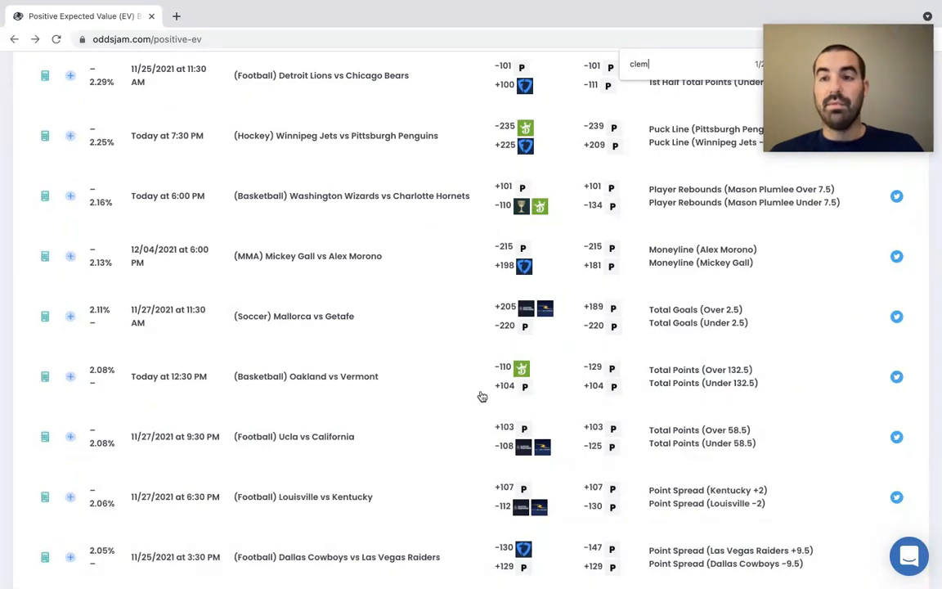
{"action": "scroll", "scroll_direction": "down", "scroll_amount": 3}
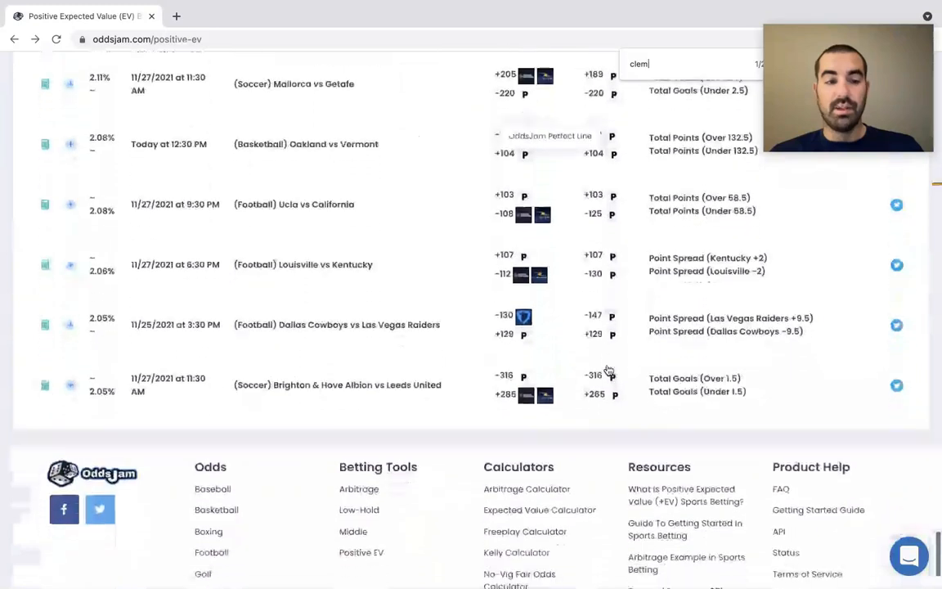
{"action": "scroll", "scroll_direction": "down", "scroll_amount": 3}
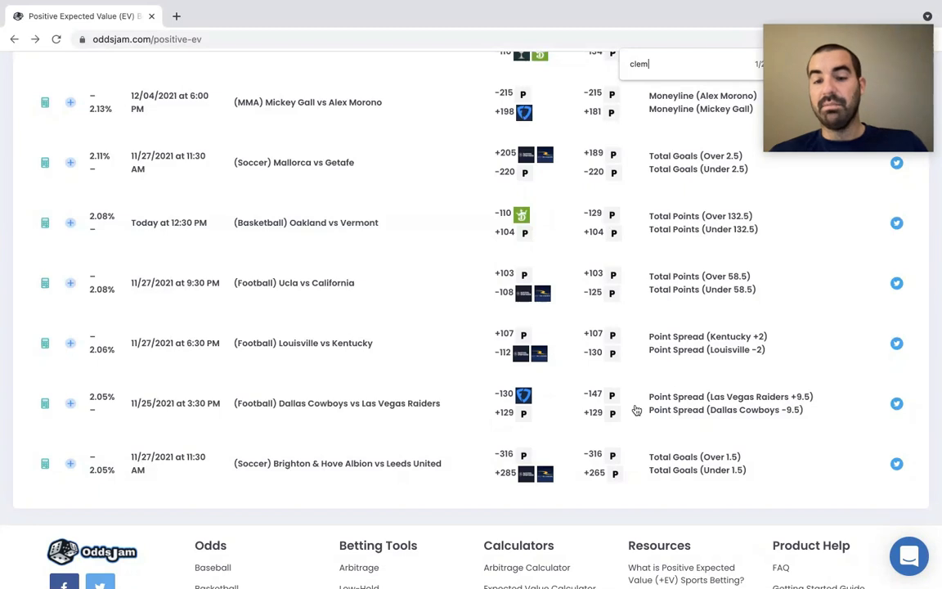
{"action": "mouse_move", "coordinate": [595, 422]}
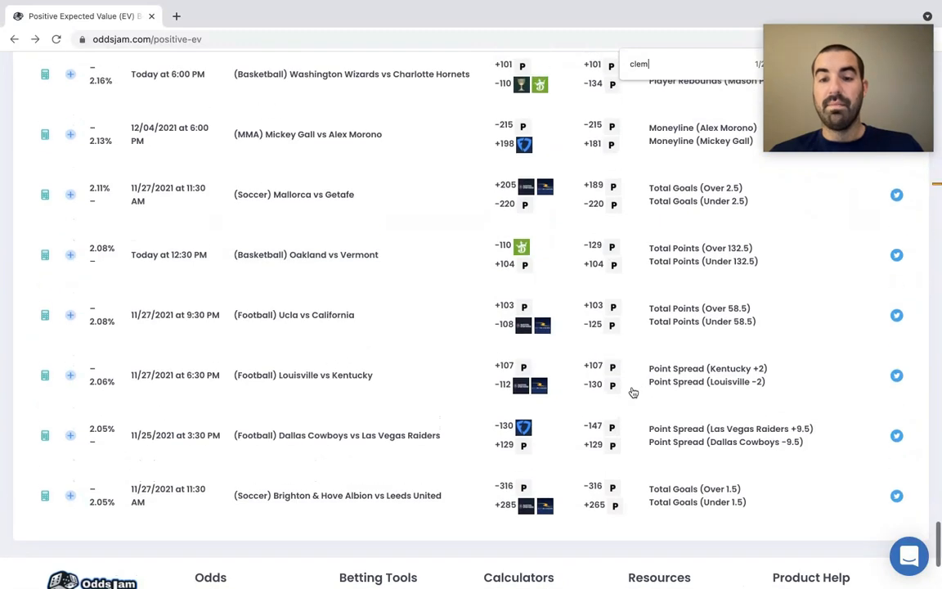
{"action": "scroll", "scroll_direction": "down", "scroll_amount": 3}
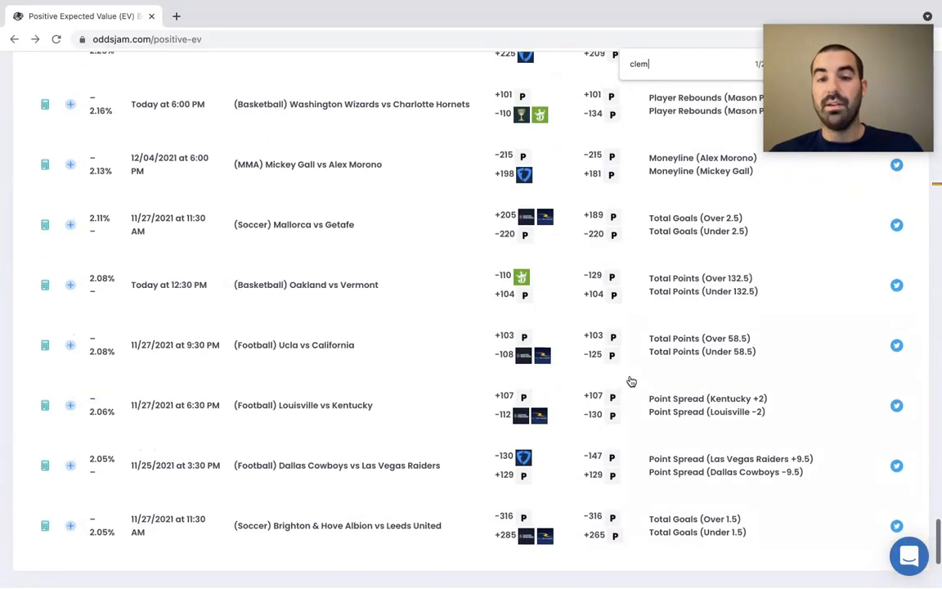